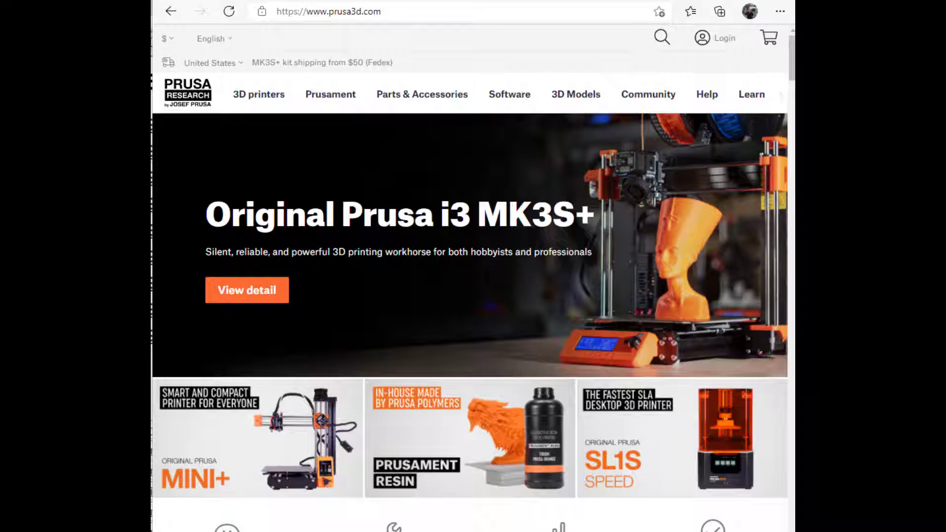
pyautogui.moveTo(581, 173)
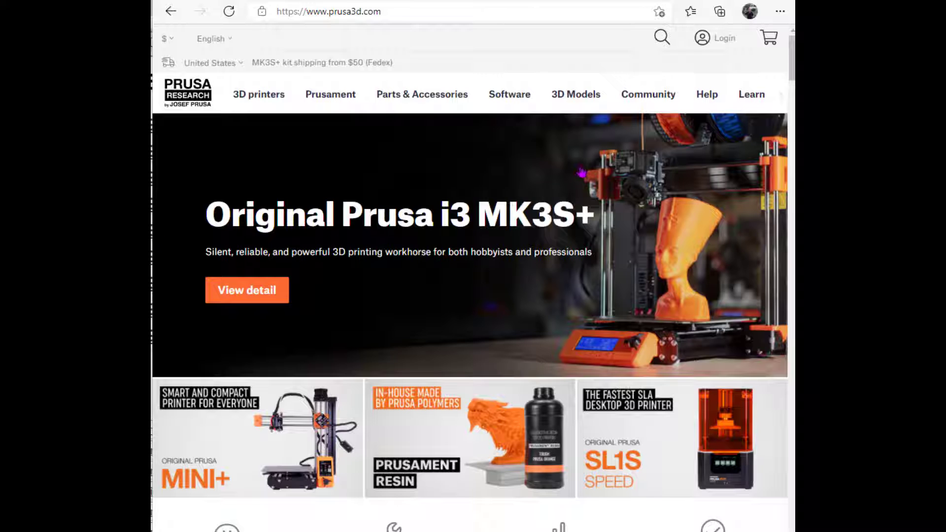
pyautogui.moveTo(508, 94)
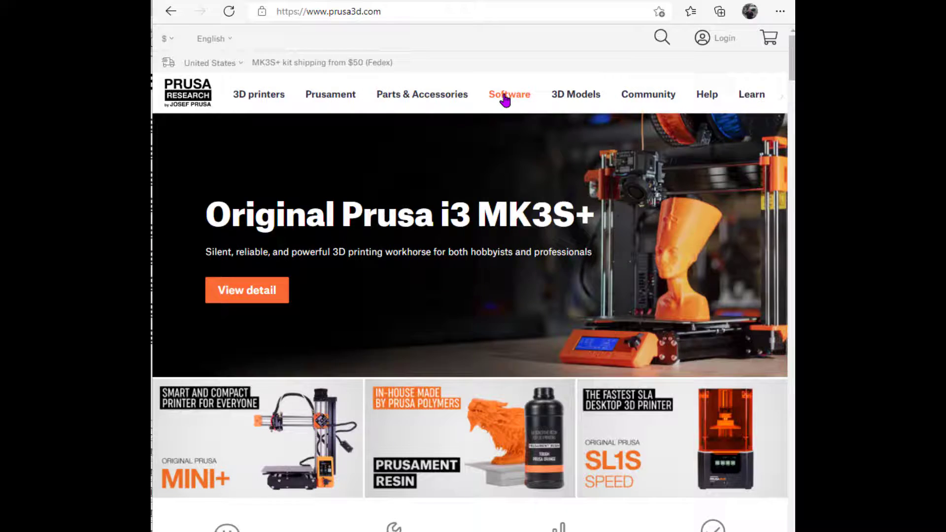
# Expand the Software menu on prusa3d.com to show PrusaSlicer downloads.
pyautogui.click(509, 94)
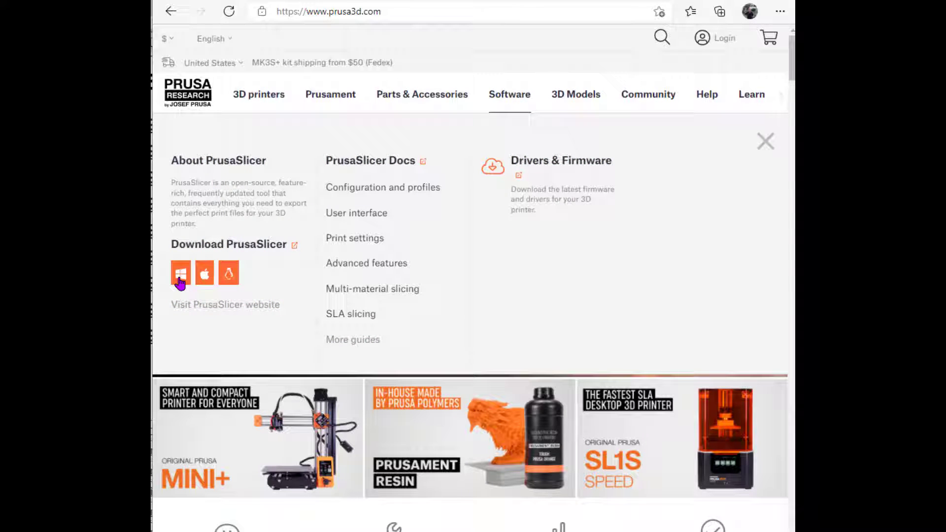
pyautogui.moveTo(228, 280)
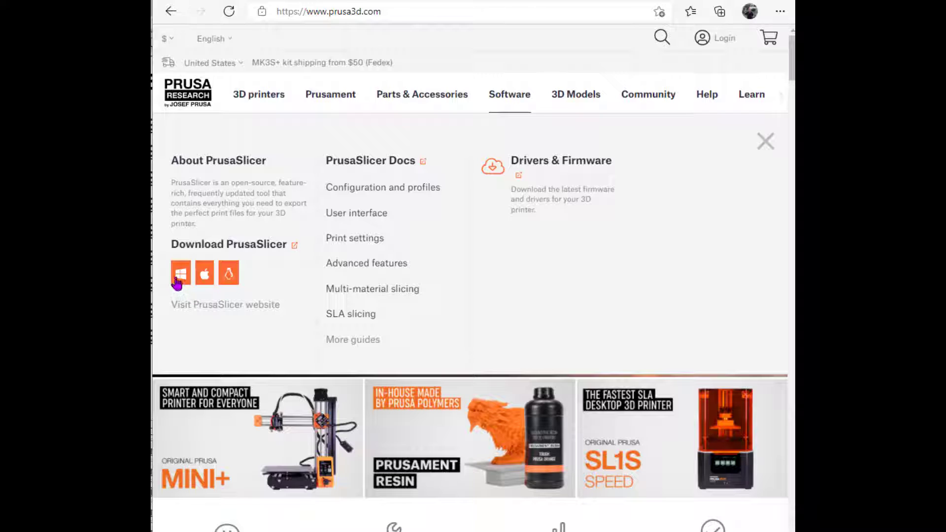
# Download the Windows PrusaSlicer installer prusa3d_win_2_4_0.exe.
pyautogui.click(180, 273)
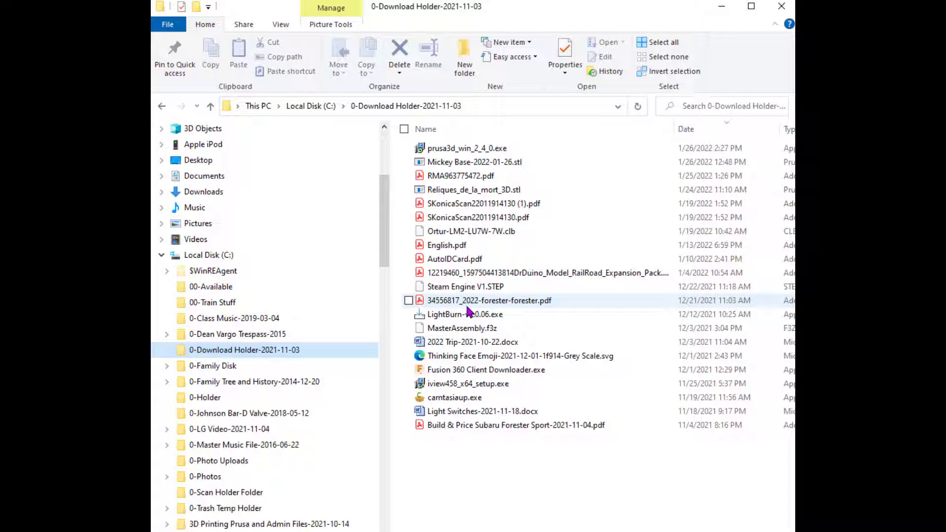
pyautogui.moveTo(467, 148)
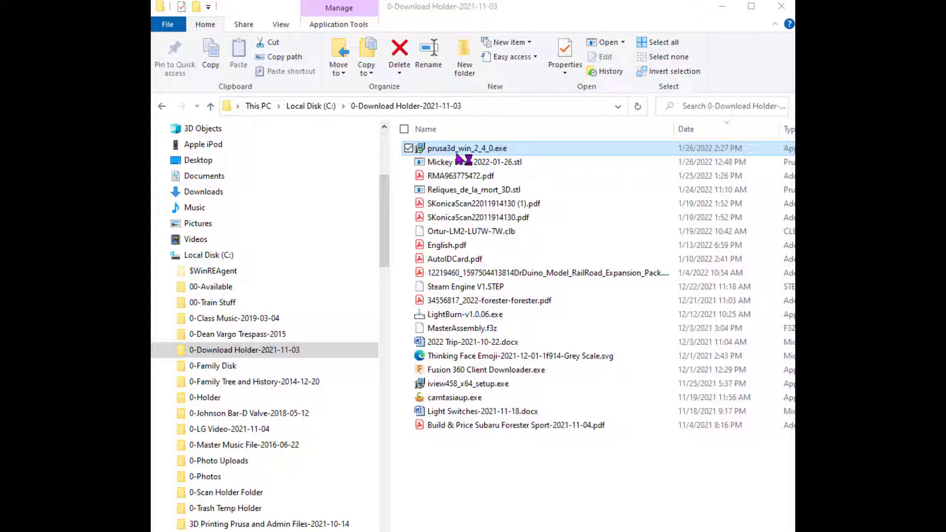
# Launch prusa3d_win_2_4_0.exe and pick PrusaSlicer, Utilities and MK3/MK3S test objects.
pyautogui.doubleClick(467, 148)
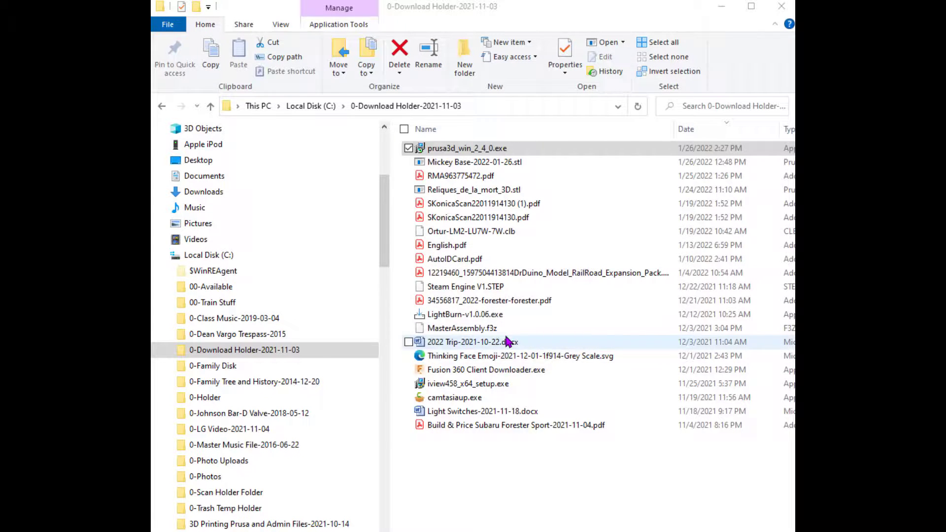
pyautogui.doubleClick(468, 148)
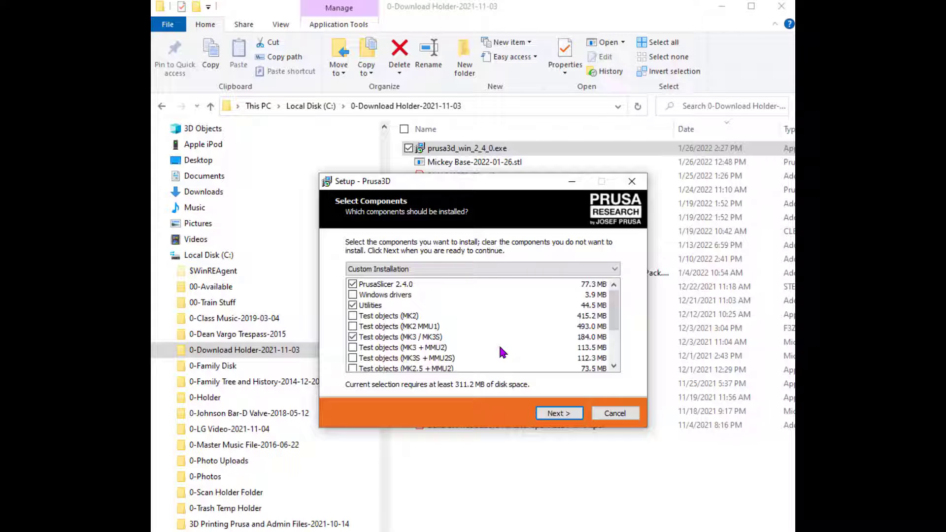
pyautogui.moveTo(438, 359)
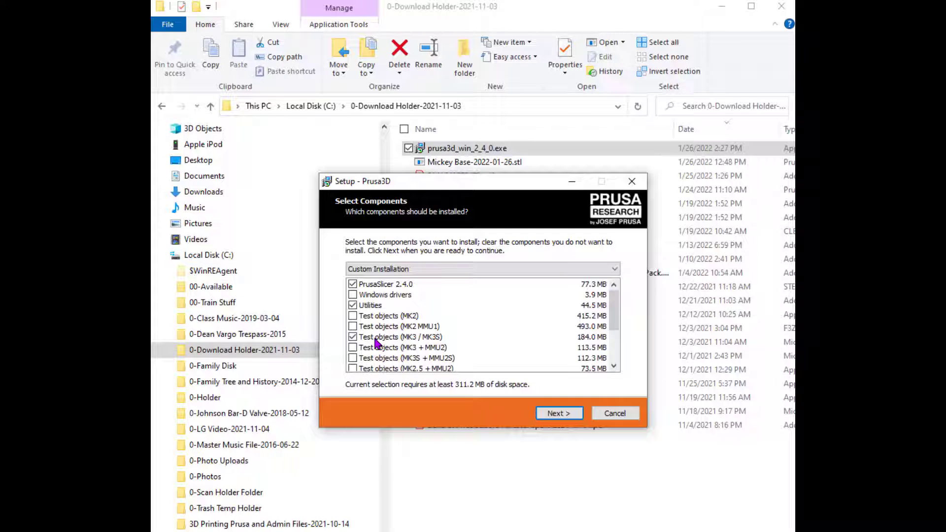
pyautogui.moveTo(411, 344)
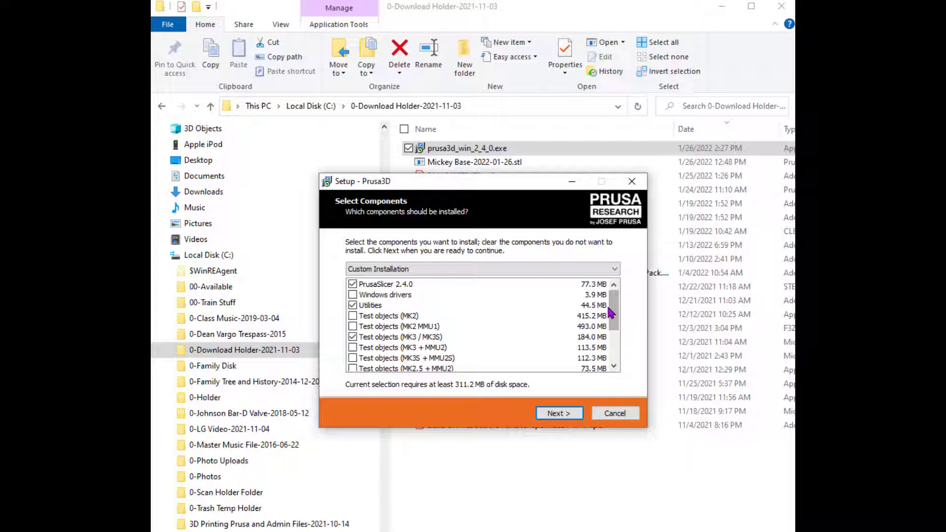
pyautogui.scroll(-3)
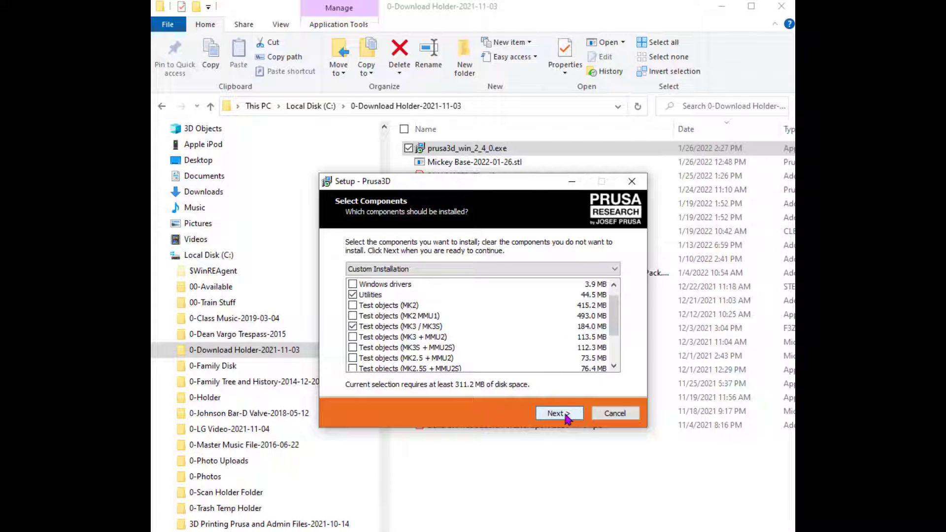
# Accept the components, keep the desktop shortcut, and run the install.
pyautogui.click(558, 413)
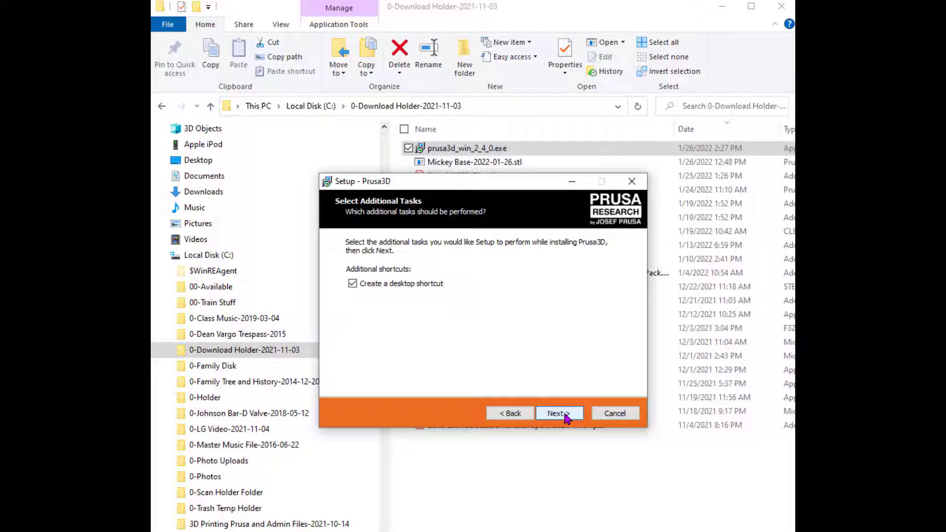
pyautogui.click(557, 414)
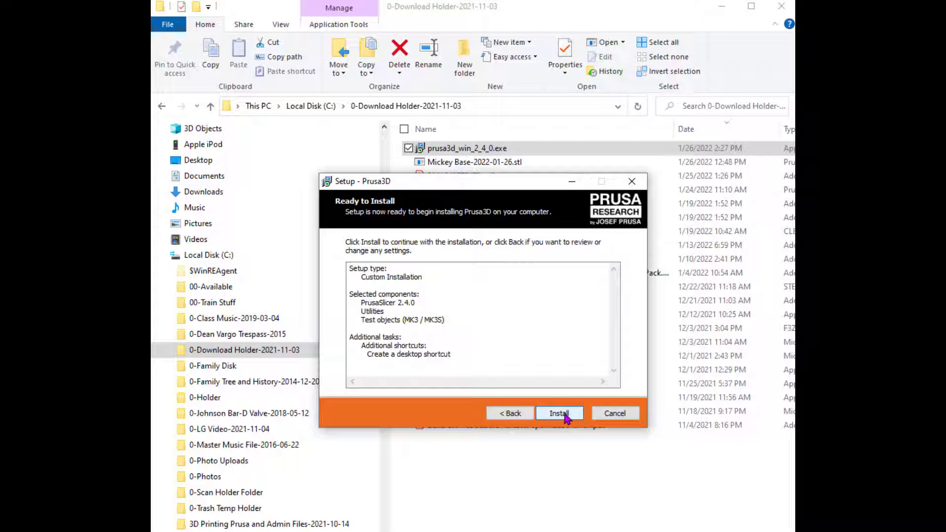
pyautogui.click(559, 413)
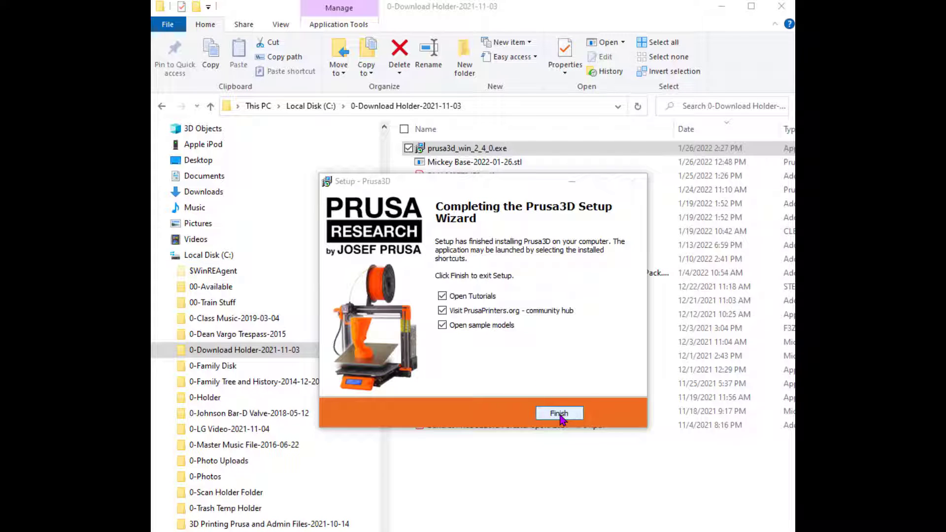
# Finish setup, check View options in the Prusa3D folder, and select Samples.
pyautogui.click(558, 414)
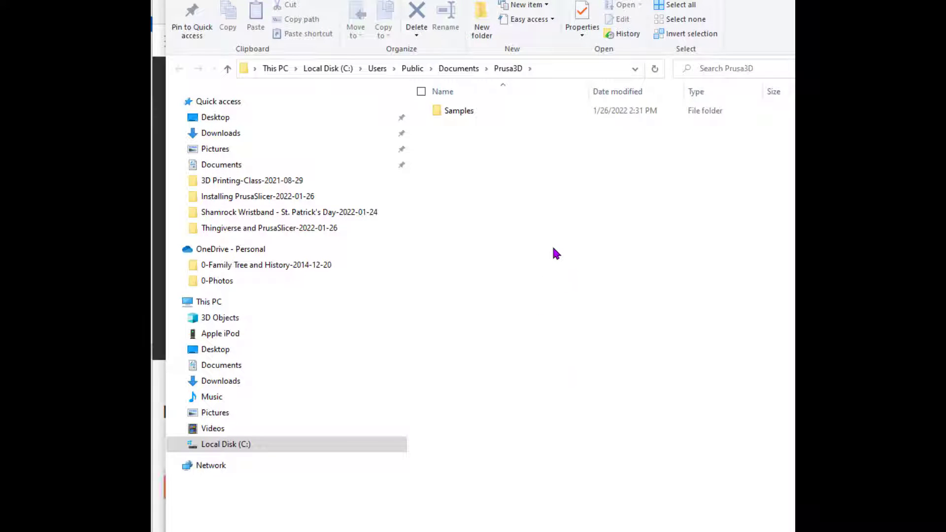
pyautogui.moveTo(488, 147)
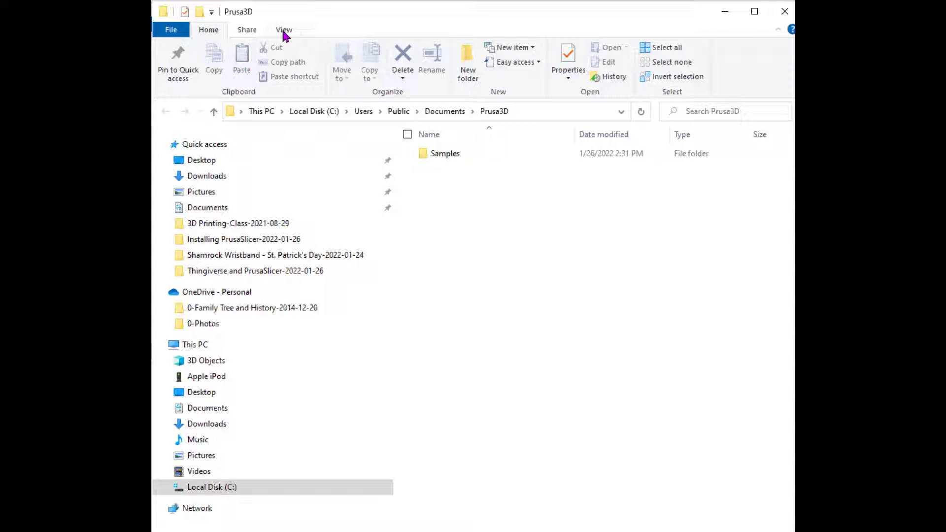
pyautogui.click(284, 30)
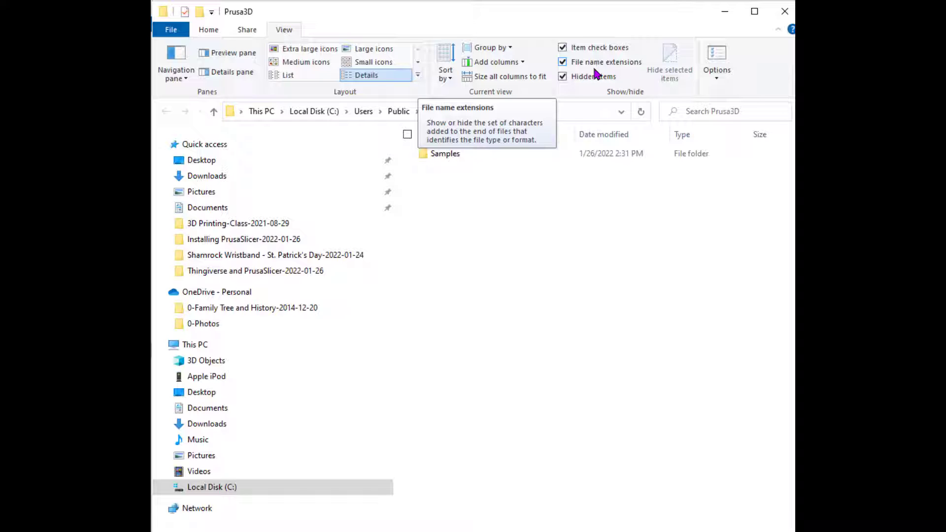
pyautogui.click(208, 30)
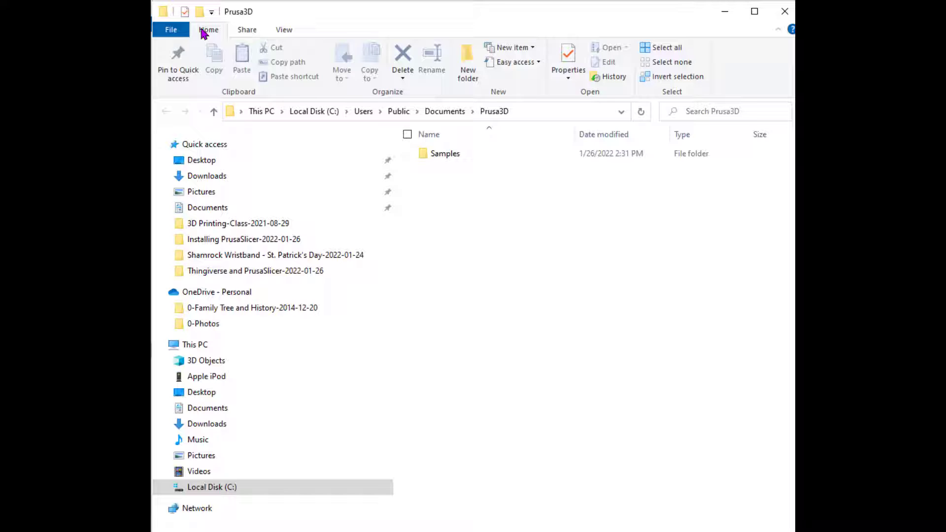
pyautogui.click(444, 154)
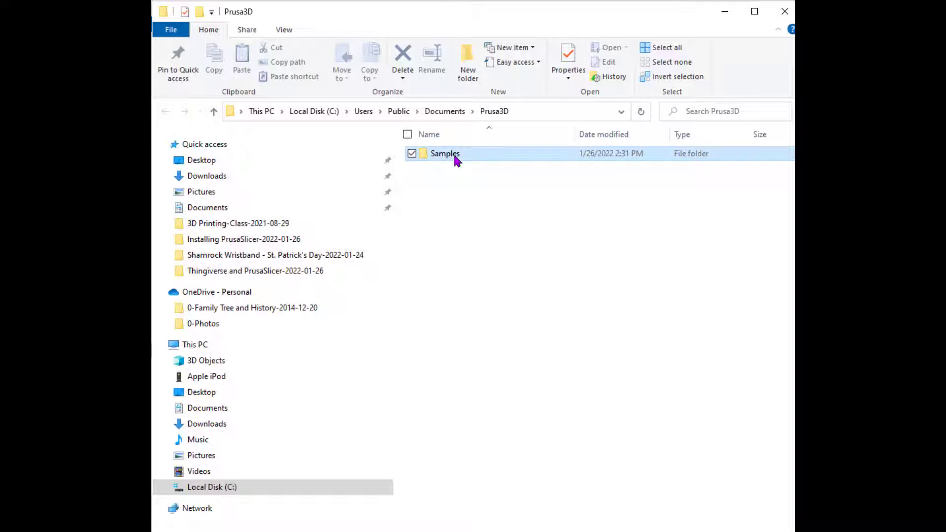
# Browse into Samples > Sample Gcodes > MK3 to see the sample G-code files.
pyautogui.doubleClick(444, 153)
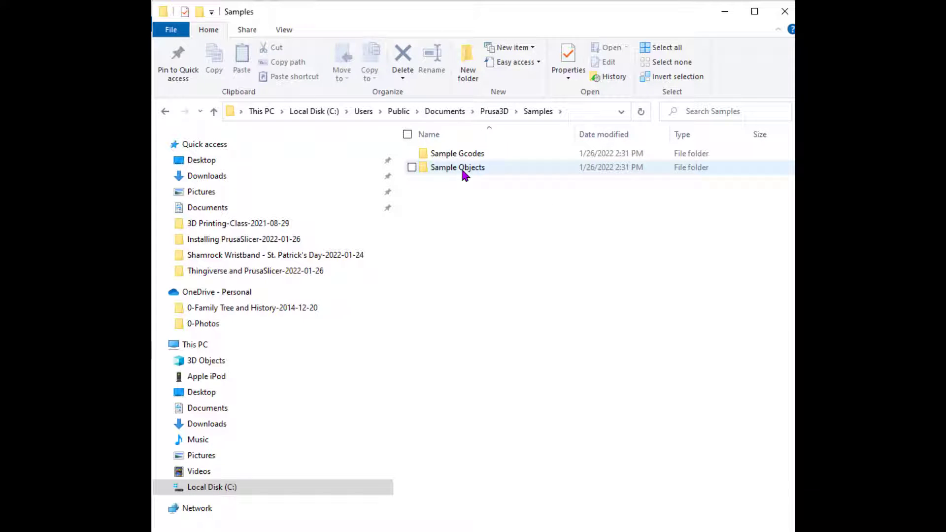
pyautogui.moveTo(456, 167)
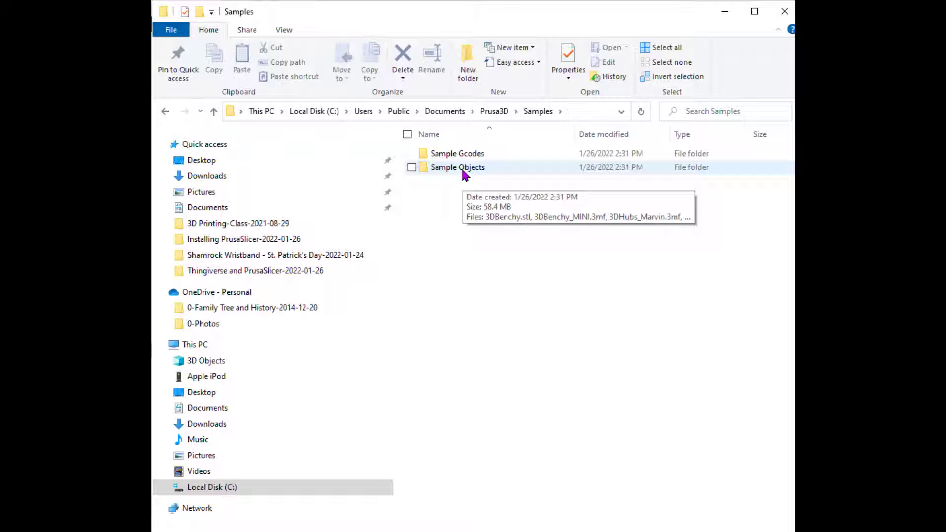
pyautogui.doubleClick(457, 153)
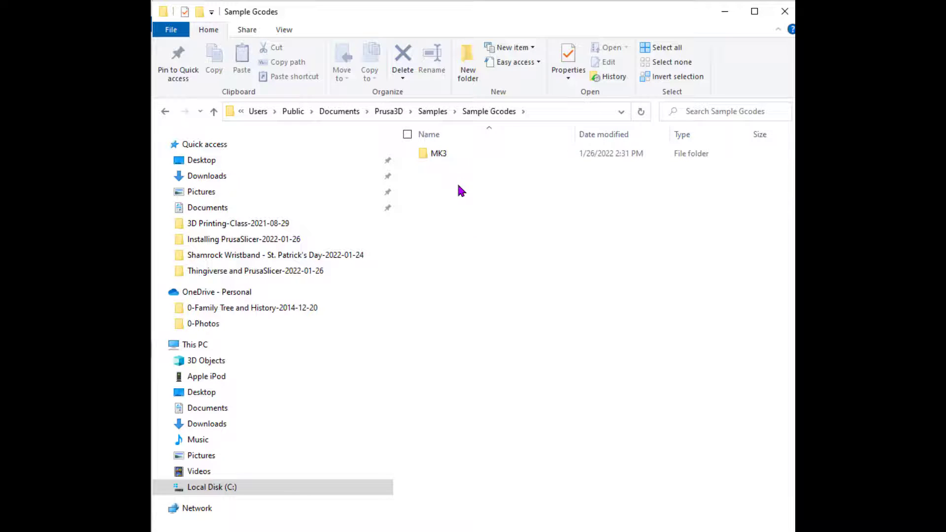
pyautogui.doubleClick(439, 153)
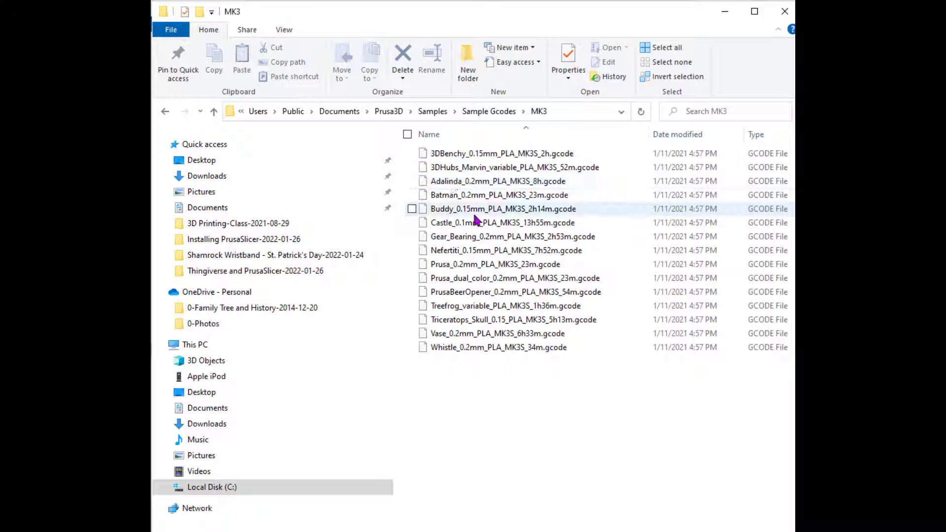
pyautogui.moveTo(503, 207)
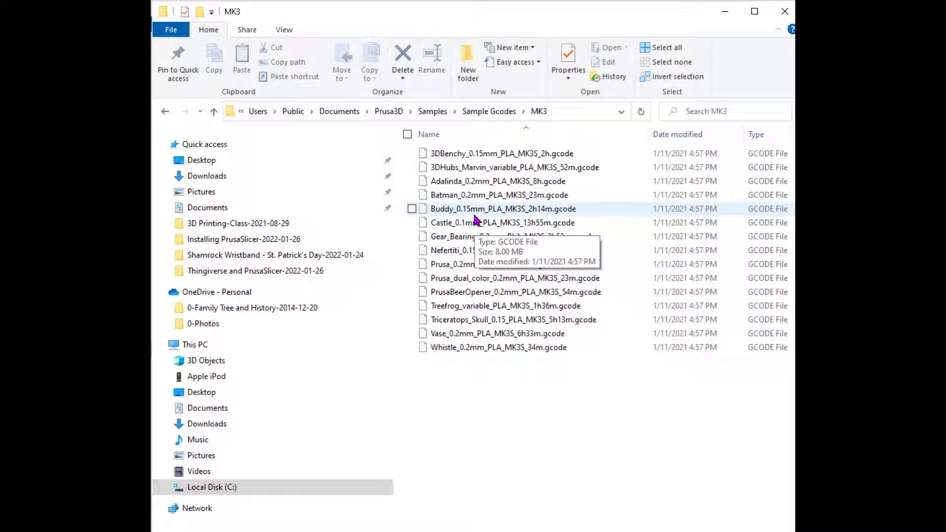
pyautogui.moveTo(534, 226)
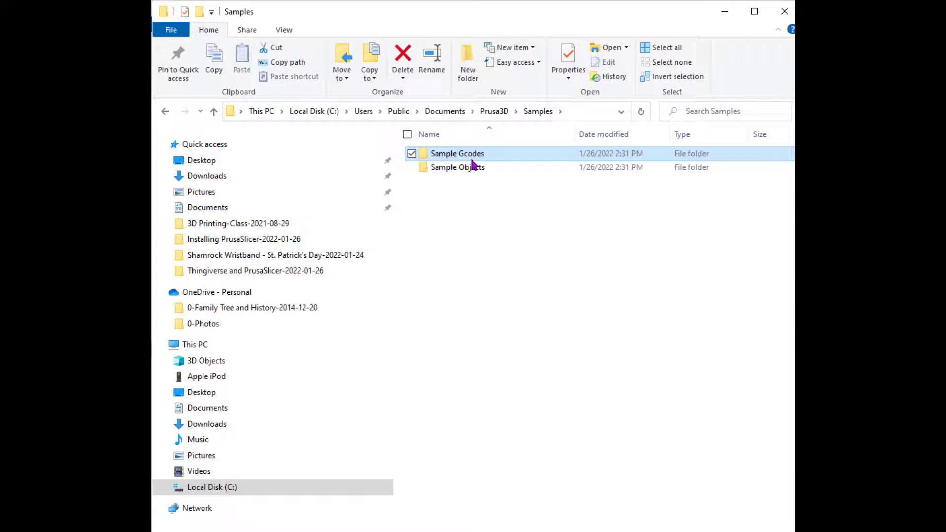
# Open Castle.3mf from the Sample Objects folder in PrusaSlicer.
pyautogui.doubleClick(457, 167)
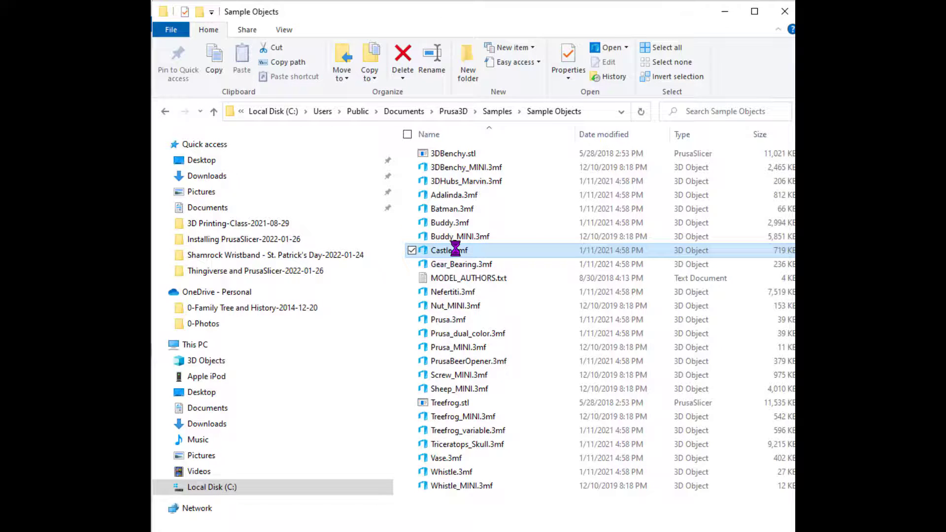
pyautogui.rightClick(448, 250)
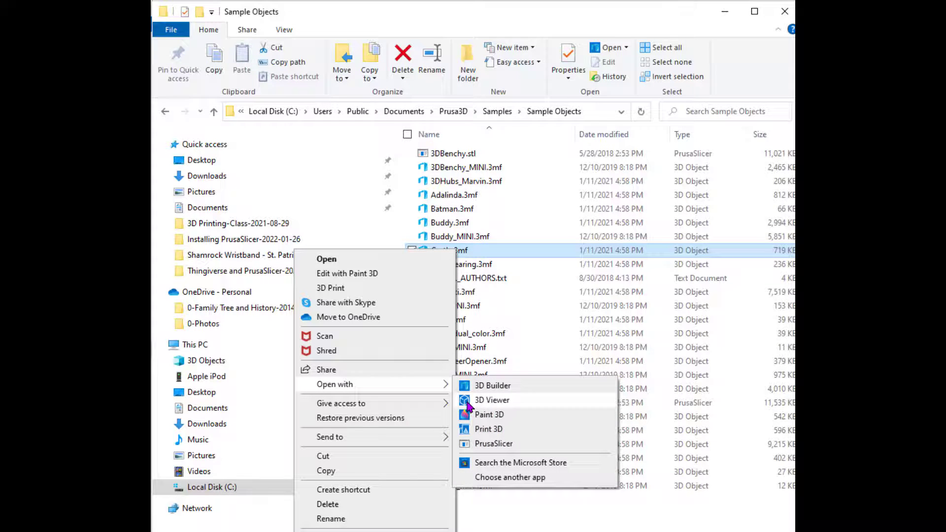
pyautogui.click(494, 444)
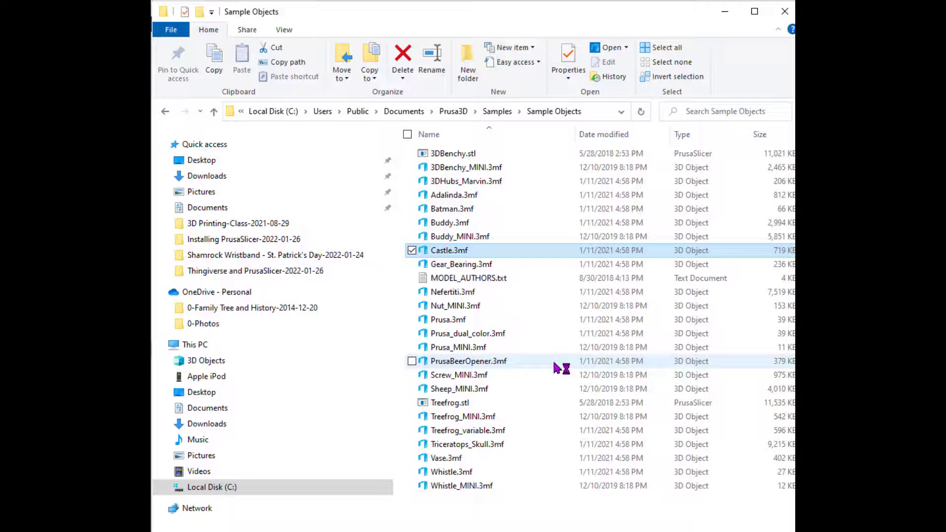
pyautogui.doubleClick(449, 250)
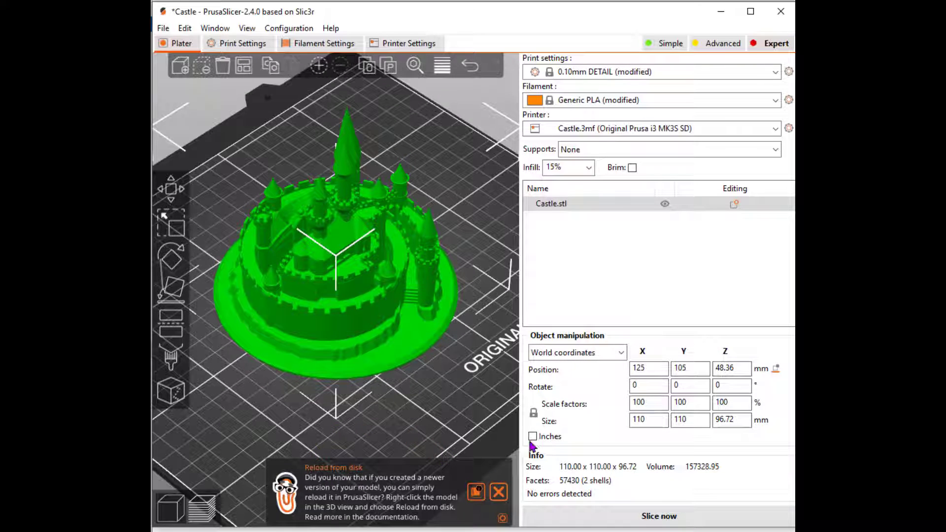
pyautogui.moveTo(751, 351)
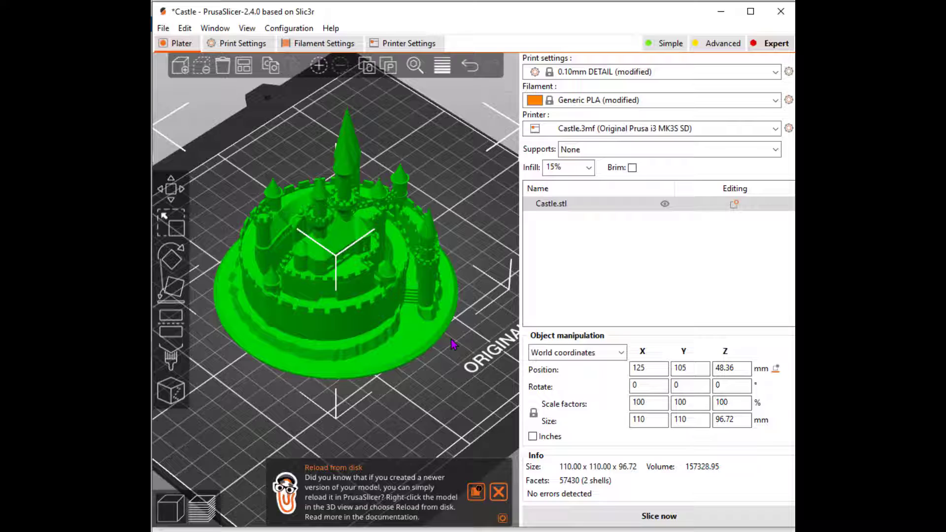
pyautogui.moveTo(434, 365)
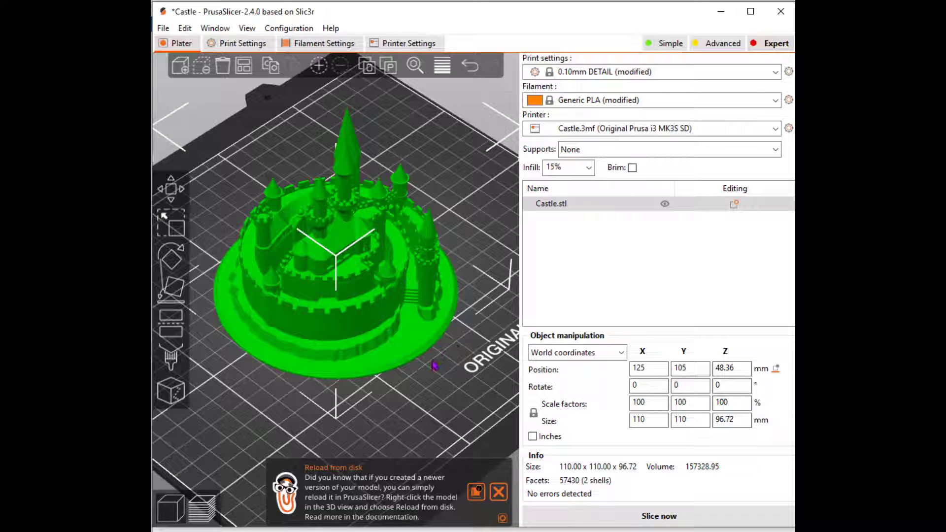
pyautogui.moveTo(401, 371)
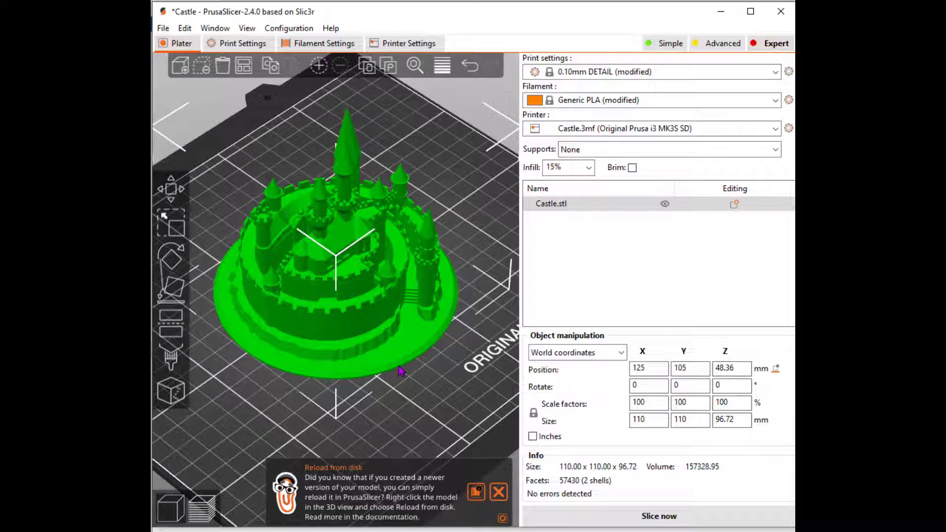
pyautogui.moveTo(634, 86)
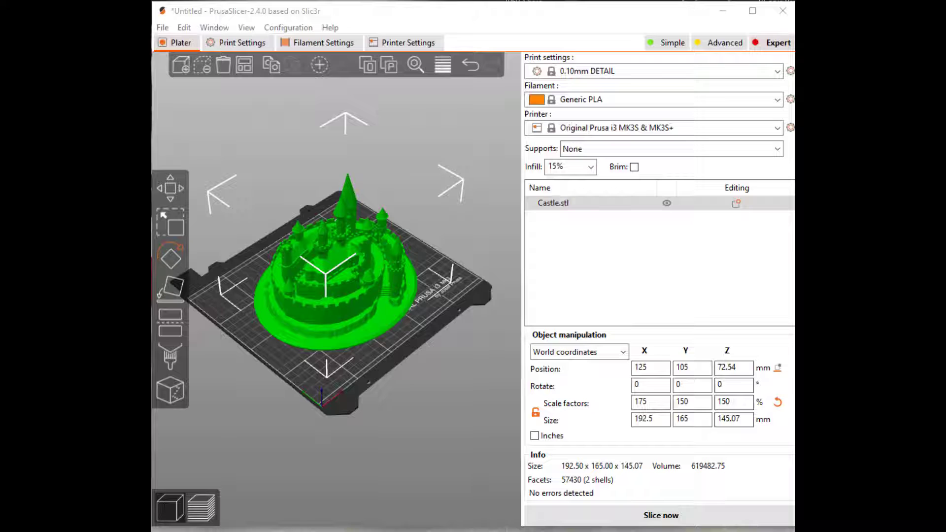
pyautogui.moveTo(731, 139)
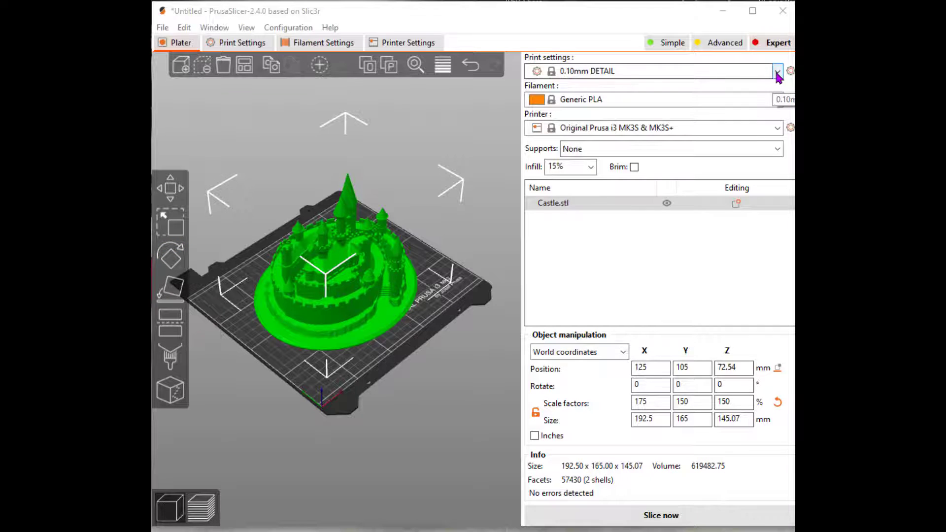
# Select the 0.15mm QUALITY print profile.
pyautogui.click(777, 71)
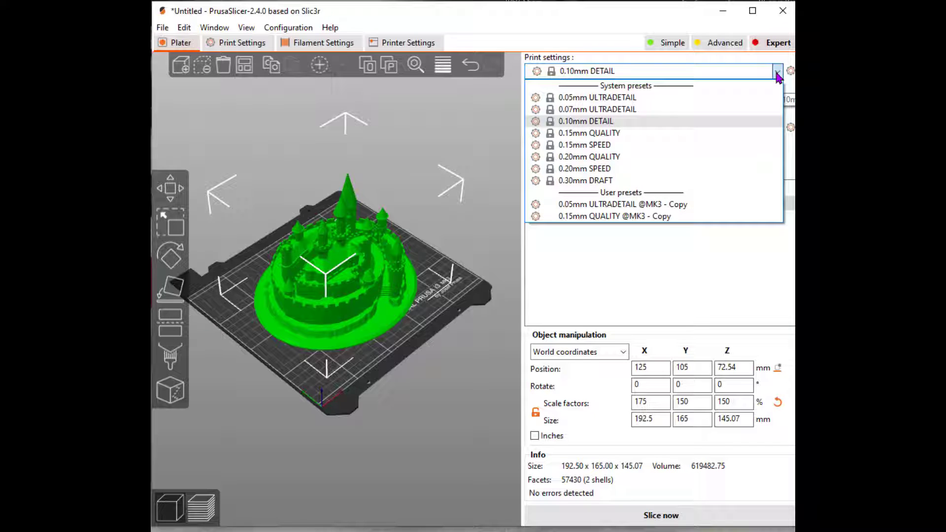
pyautogui.moveTo(740, 80)
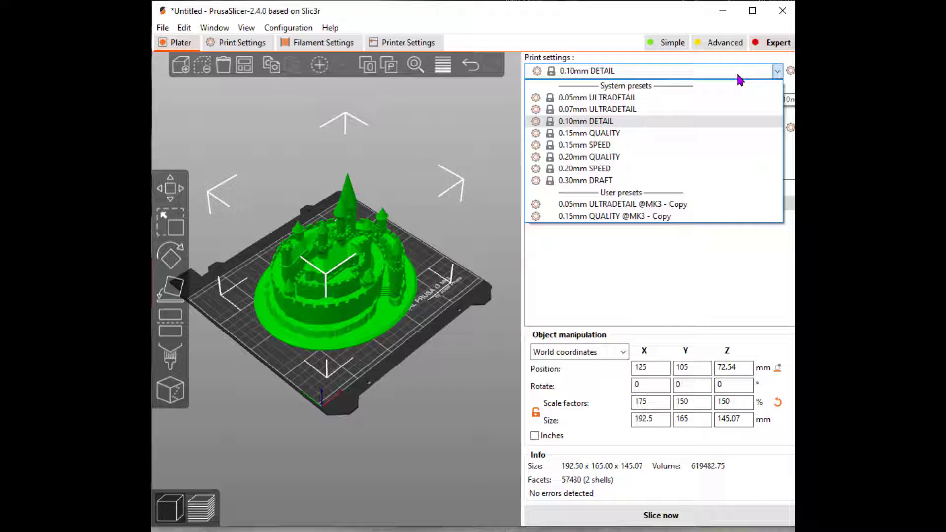
pyautogui.moveTo(603, 132)
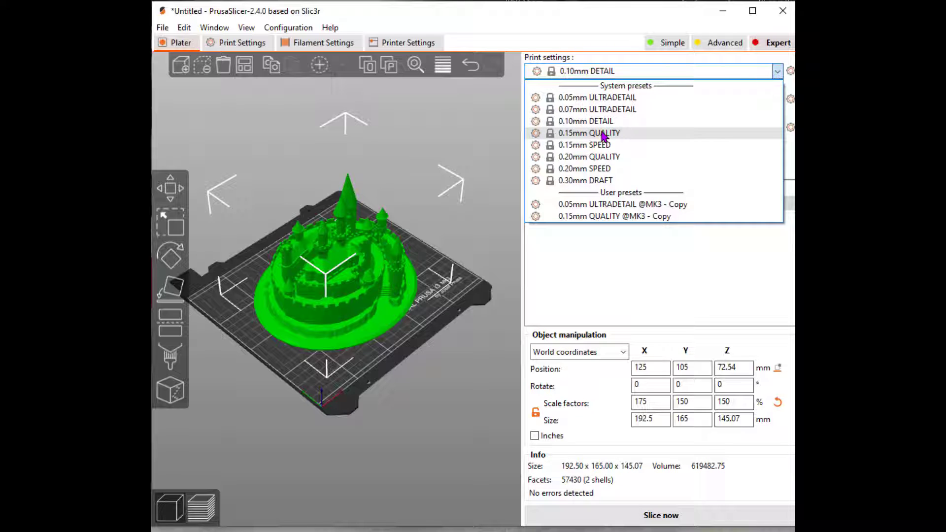
pyautogui.click(589, 132)
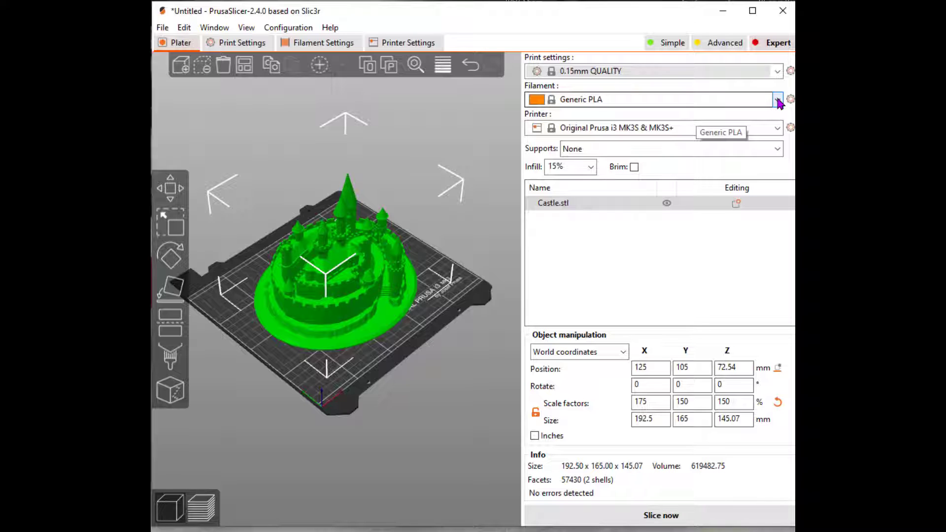
# Choose AmazonBasics PLA filament and reselect the Original Prusa i3 MK3S & MK3S+ printer.
pyautogui.click(777, 99)
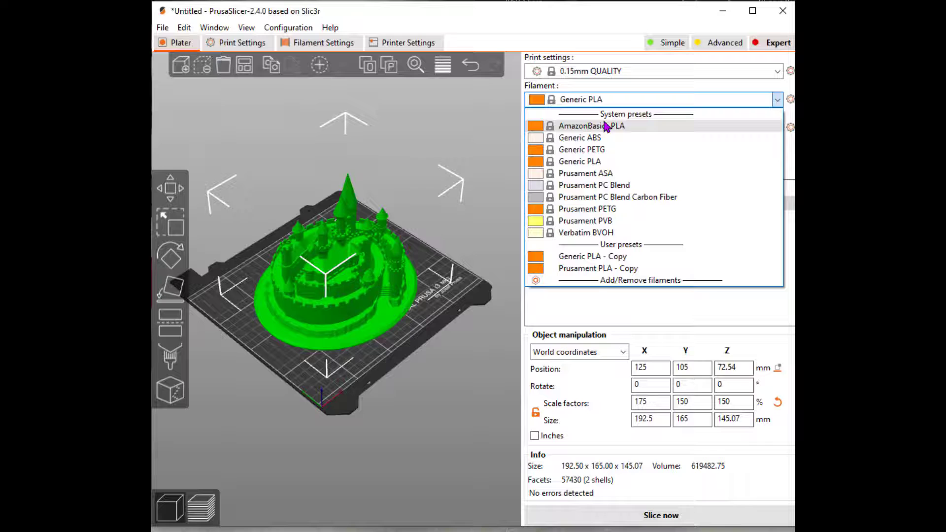
pyautogui.click(591, 126)
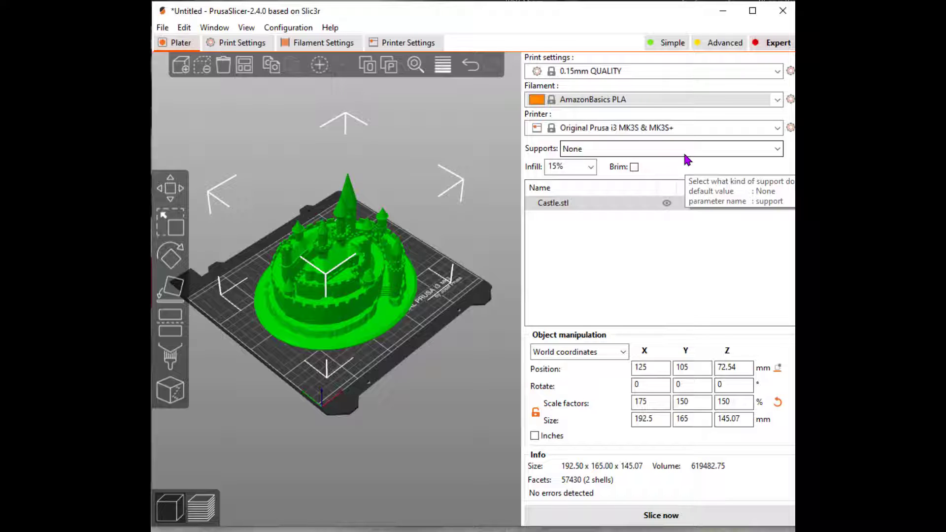
pyautogui.moveTo(706, 152)
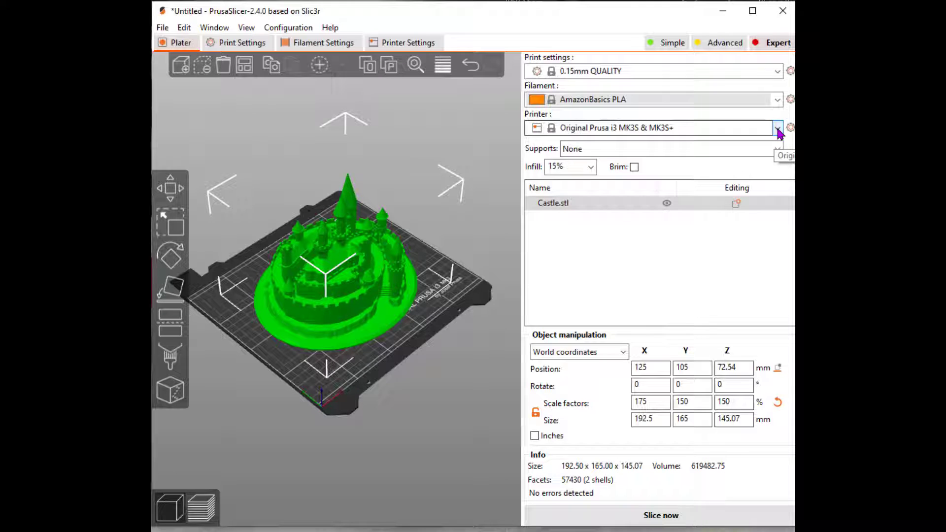
pyautogui.click(778, 127)
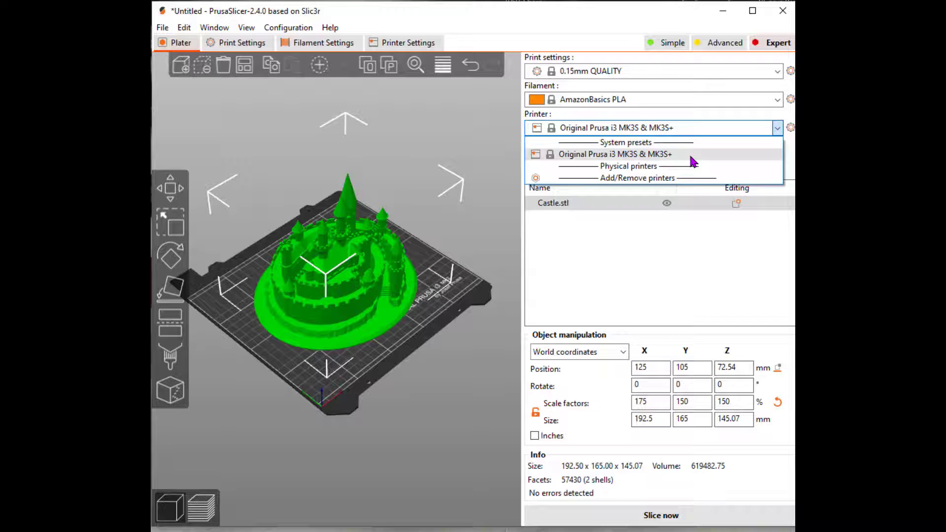
pyautogui.click(615, 153)
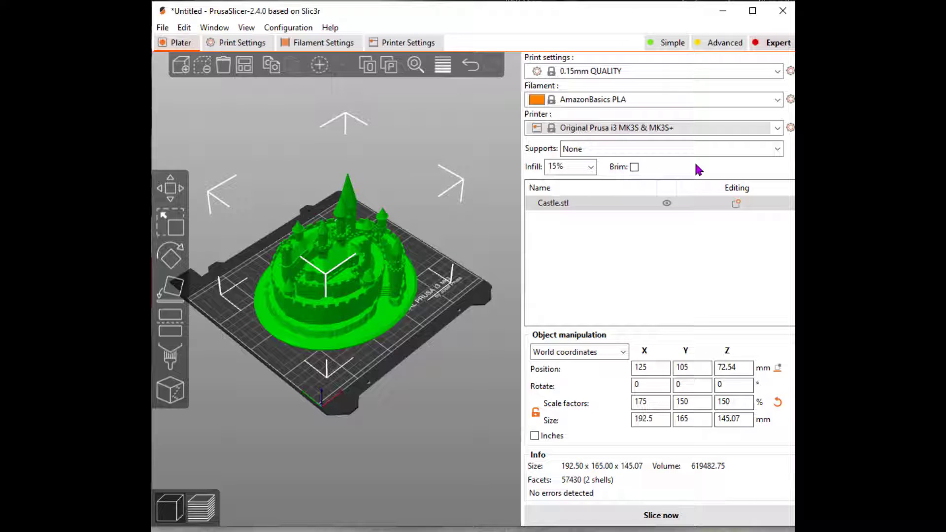
# Set supports to Everywhere and tick the Brim checkbox.
pyautogui.click(777, 148)
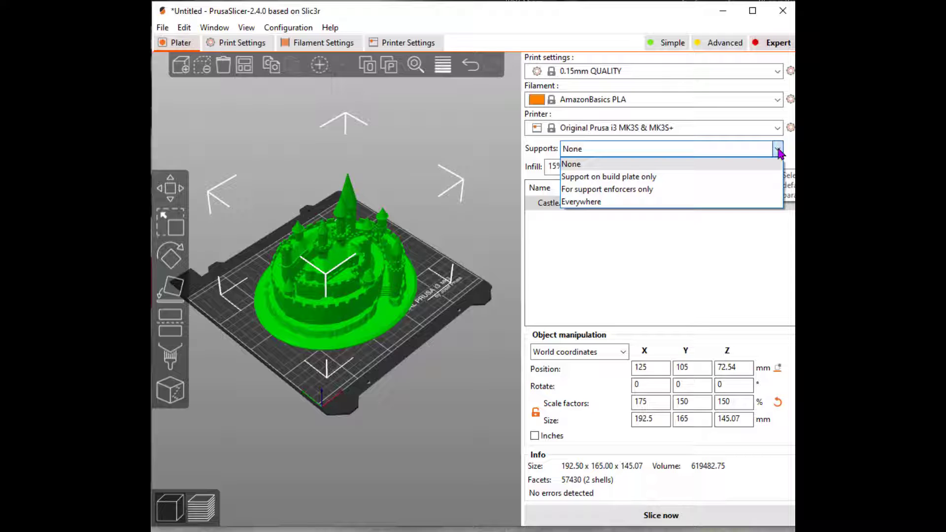
pyautogui.moveTo(600, 211)
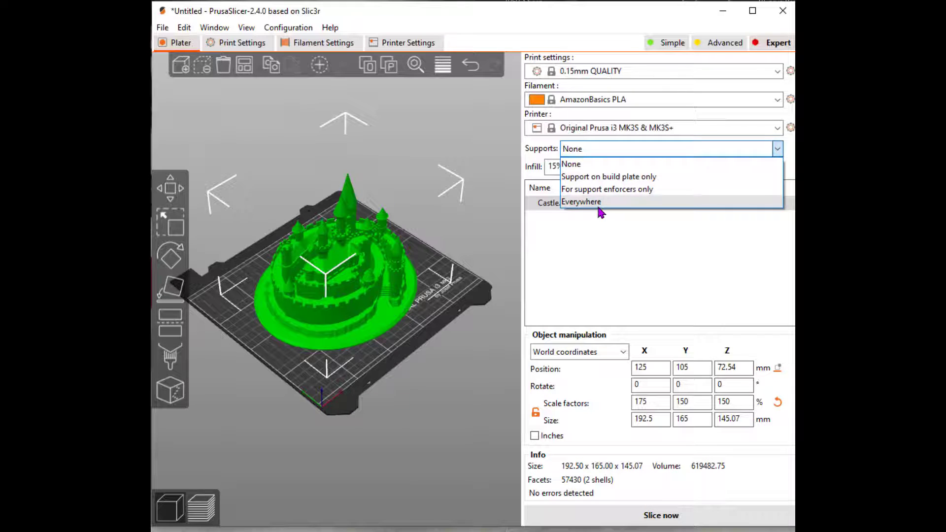
pyautogui.click(580, 201)
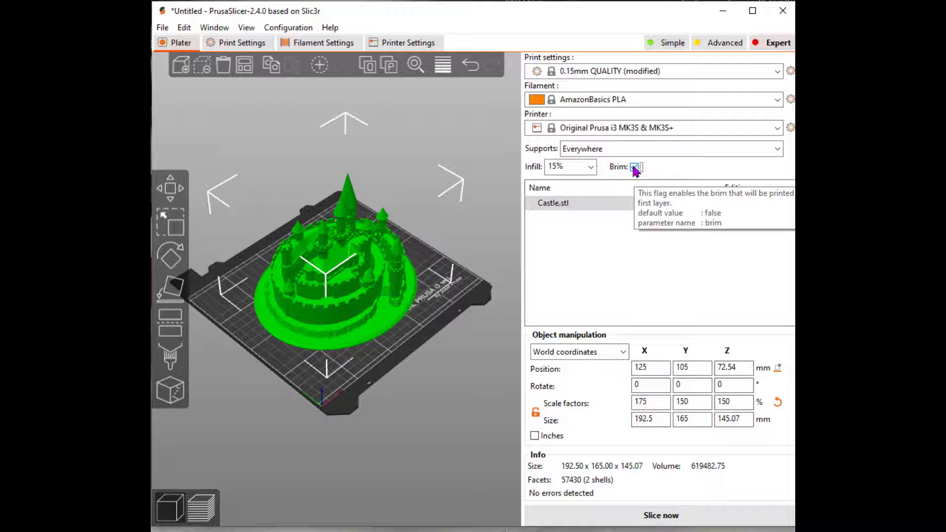
pyautogui.click(635, 166)
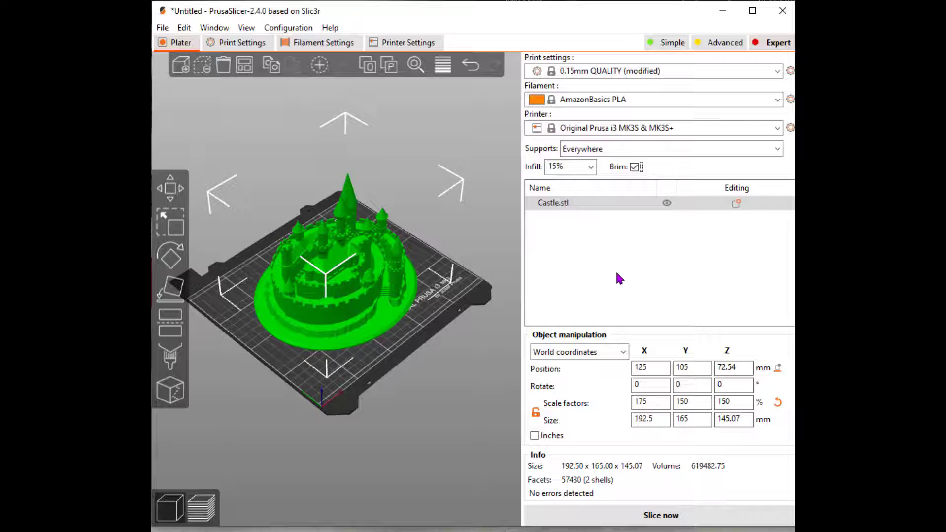
pyautogui.moveTo(623, 271)
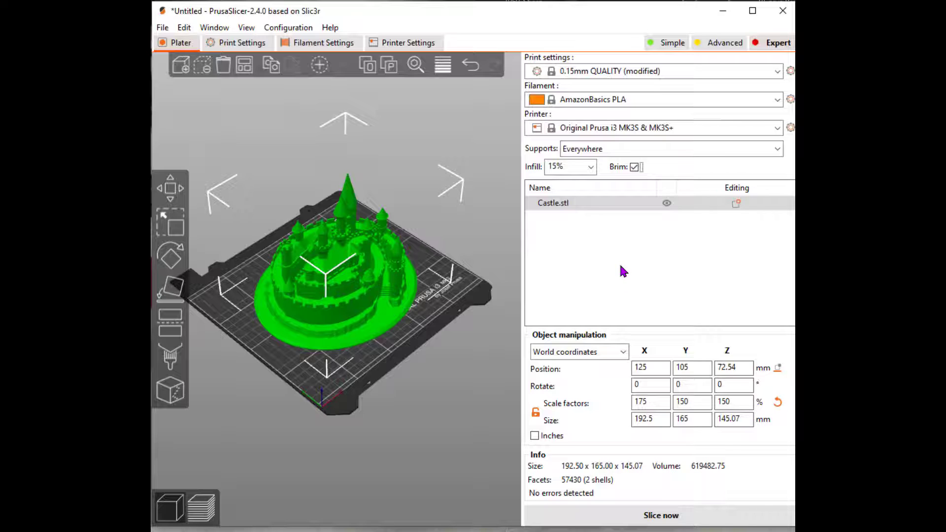
pyautogui.moveTo(583, 408)
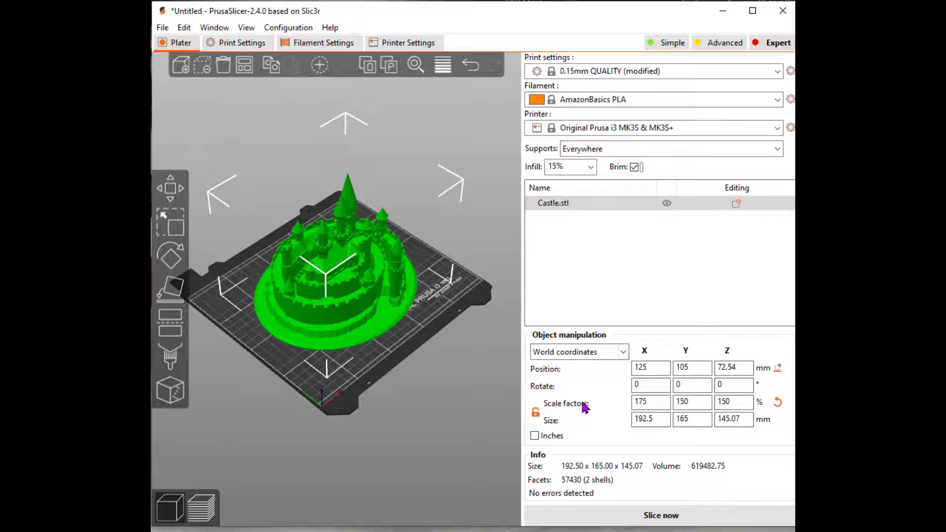
pyautogui.click(651, 402)
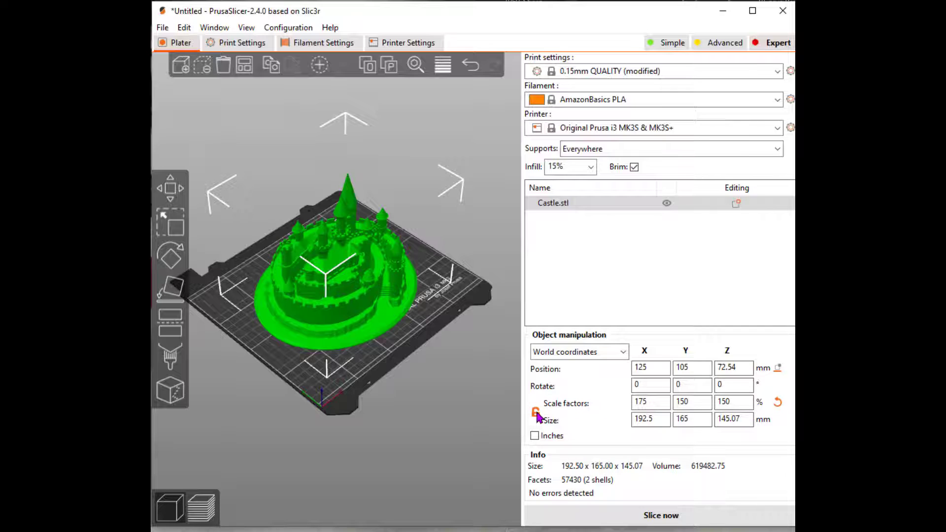
pyautogui.click(651, 402)
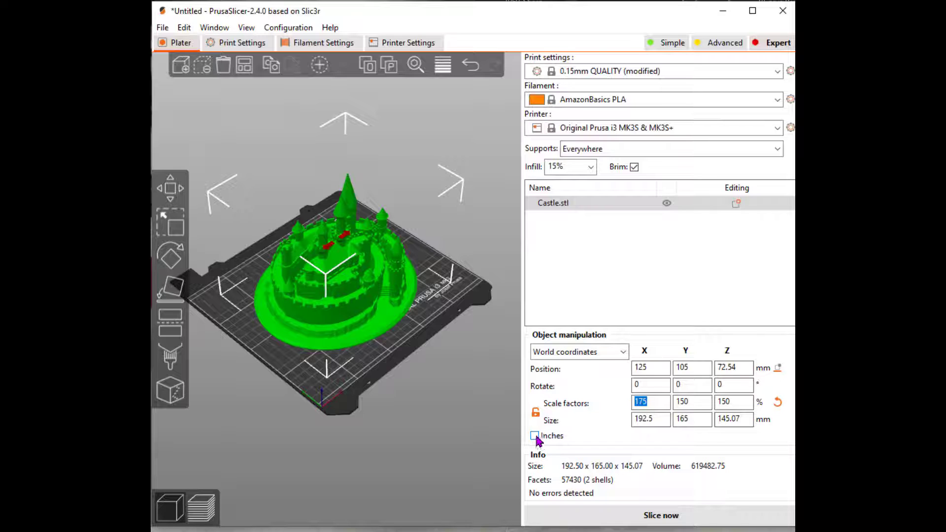
pyautogui.click(534, 435)
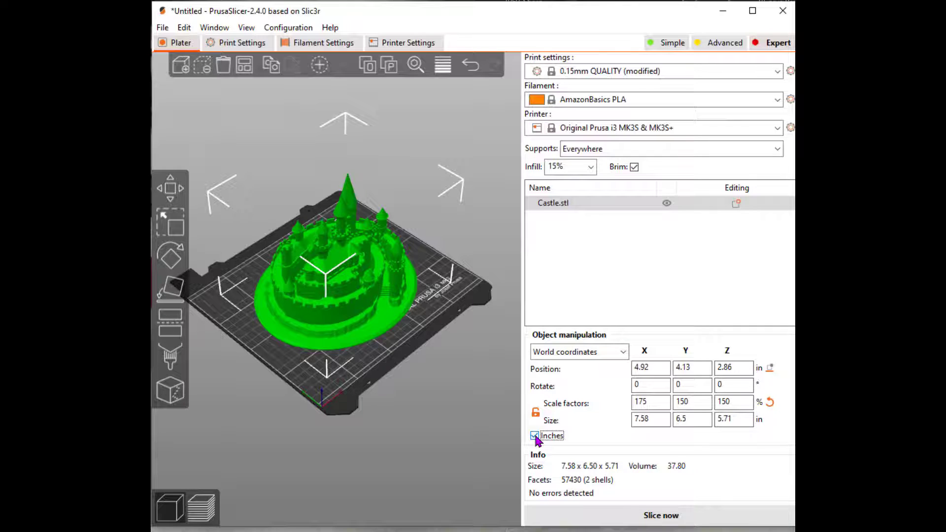
pyautogui.click(534, 435)
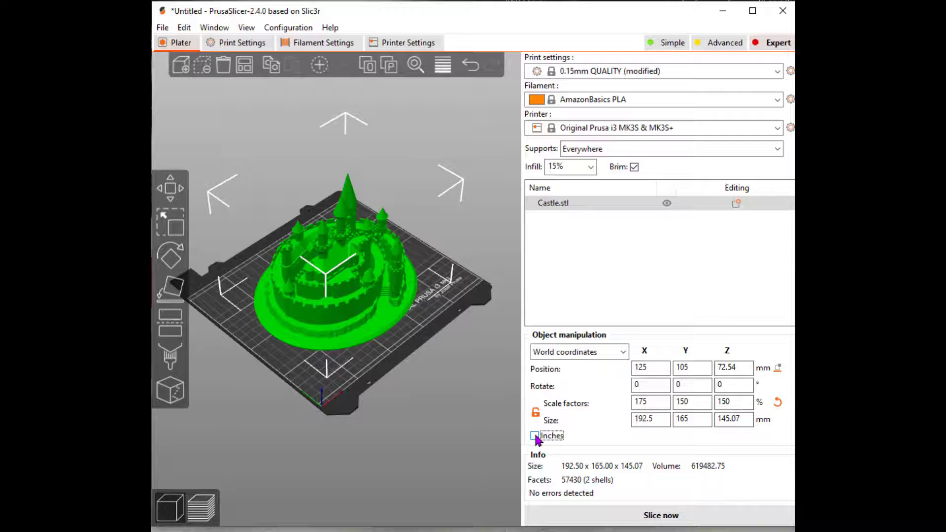
pyautogui.moveTo(661, 518)
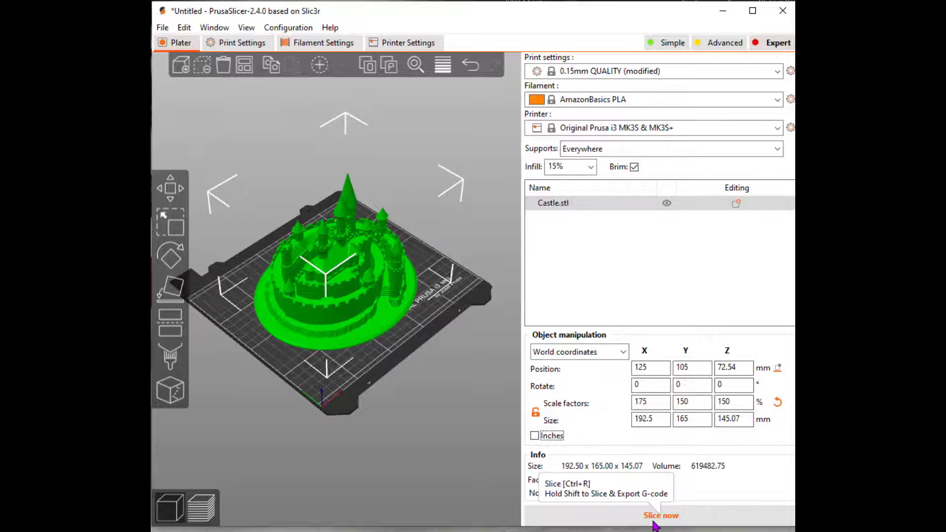
pyautogui.moveTo(656, 521)
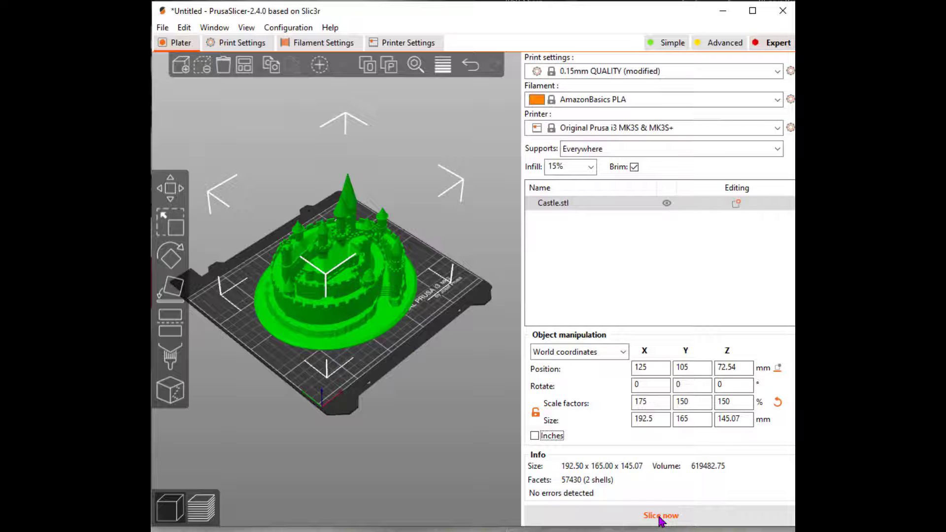
# Slice the 150%-scaled castle, giving a 1d12h50m, 290.26 g filament estimate.
pyautogui.click(661, 515)
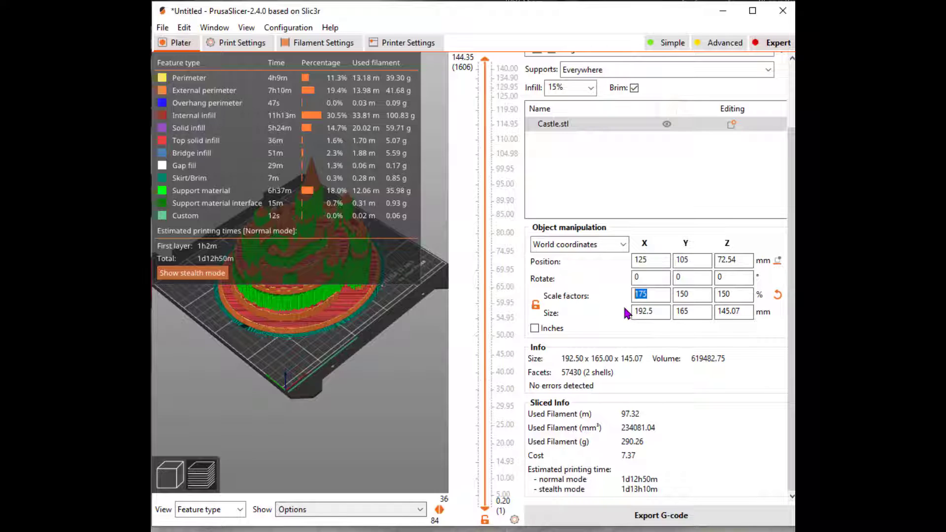
# Change the castle's scale factor from 150 to 100 (110 × 110 × 96.72 mm) and re-slice it.
pyautogui.write('02')
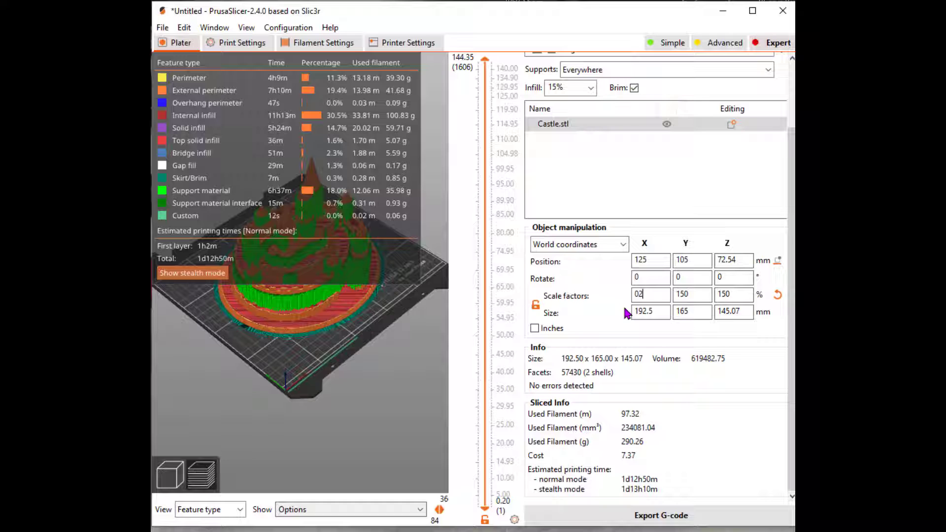
pyautogui.write('150')
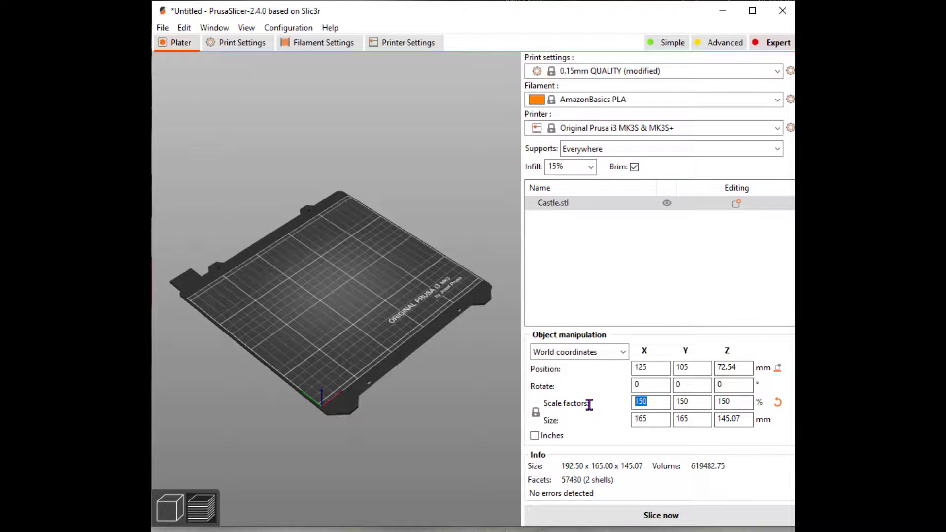
pyautogui.write('100')
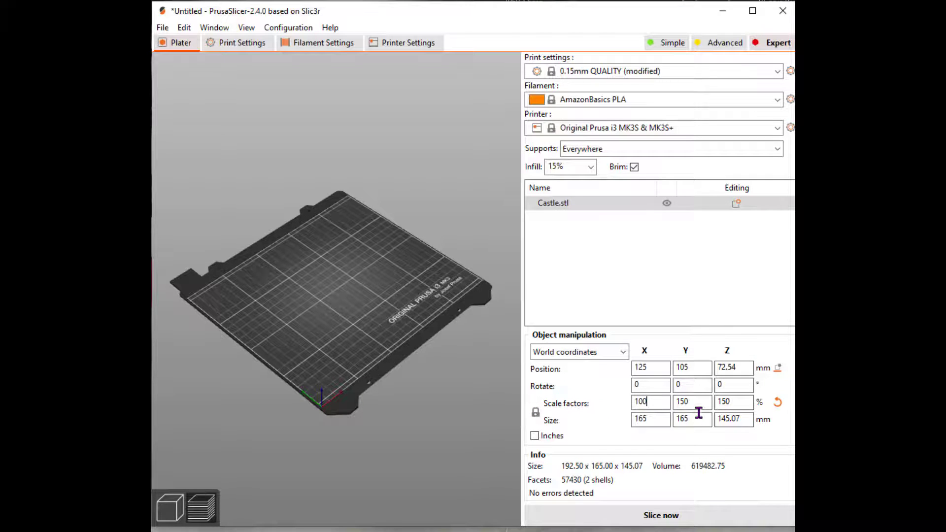
pyautogui.click(777, 402)
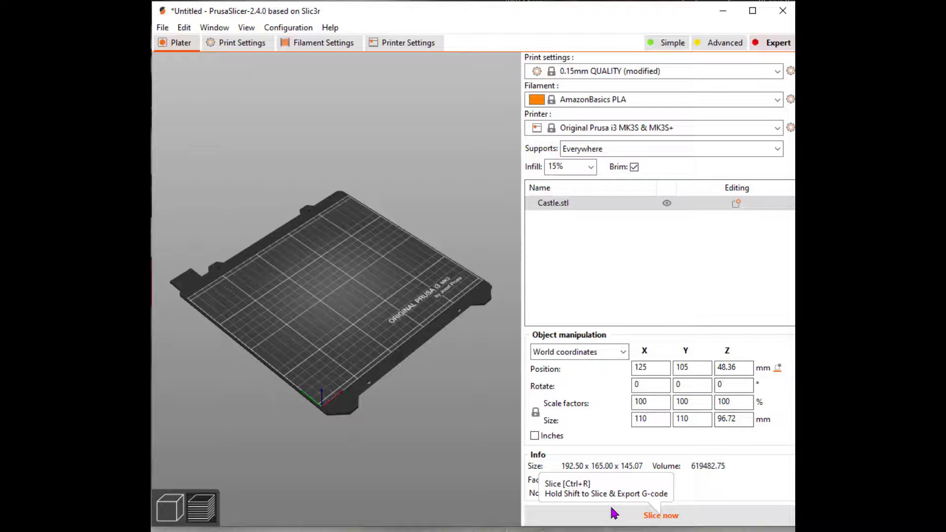
pyautogui.click(692, 385)
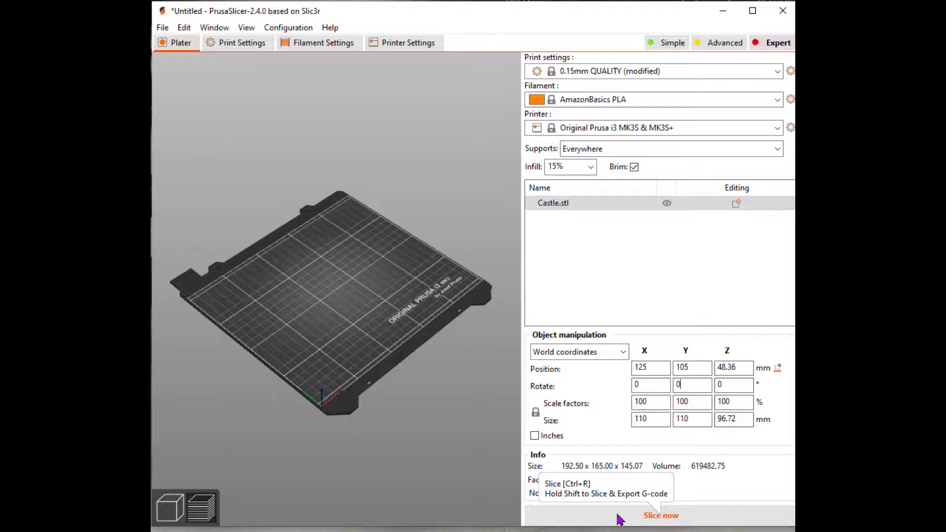
pyautogui.click(661, 515)
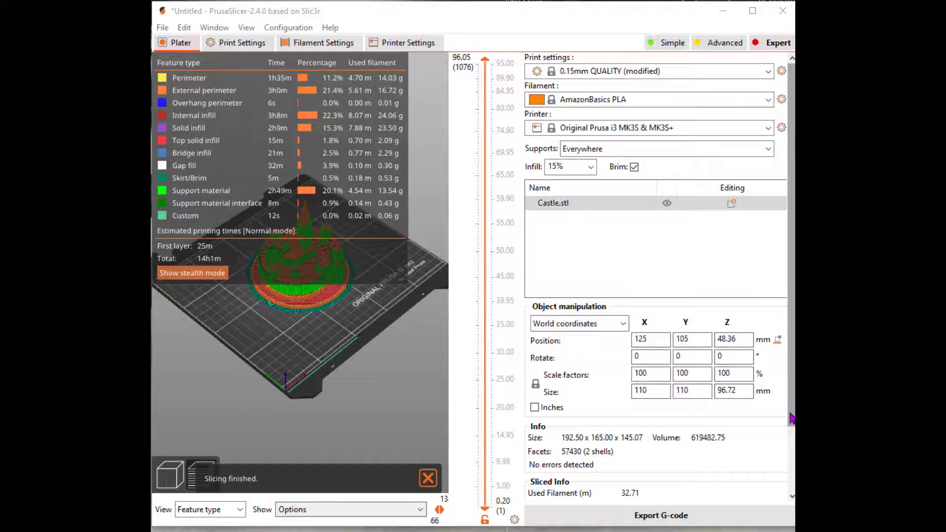
pyautogui.scroll(-3)
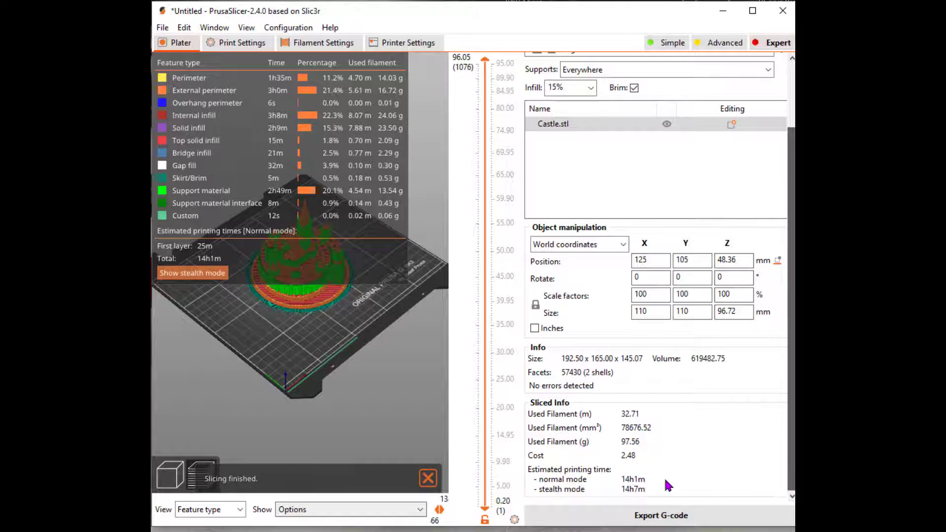
pyautogui.click(428, 479)
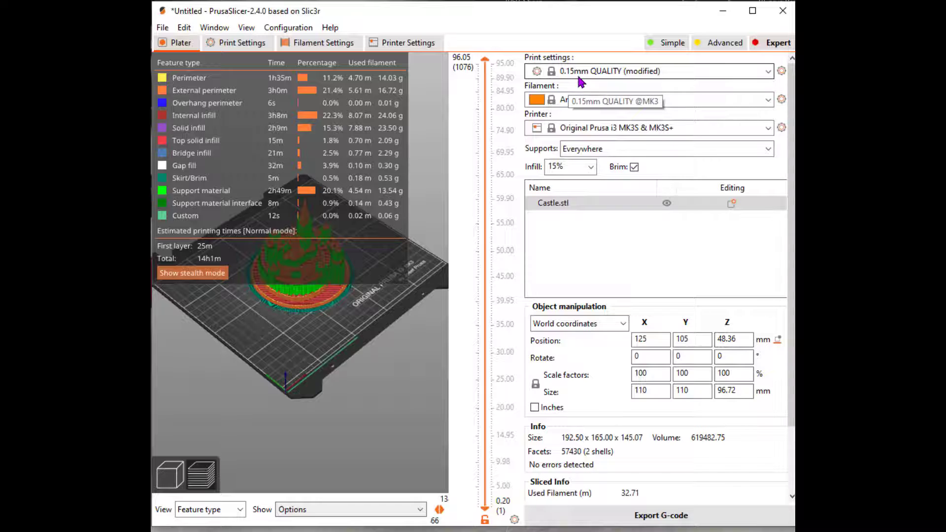
# Uncheck Brim and re-slice the castle, now estimating 13h57m and 32.56 m of filament.
pyautogui.click(664, 99)
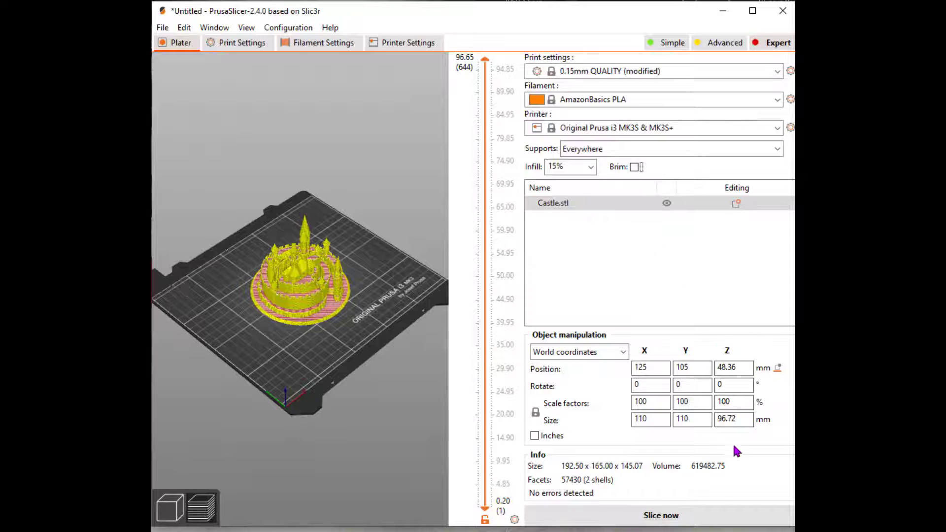
pyautogui.moveTo(660, 515)
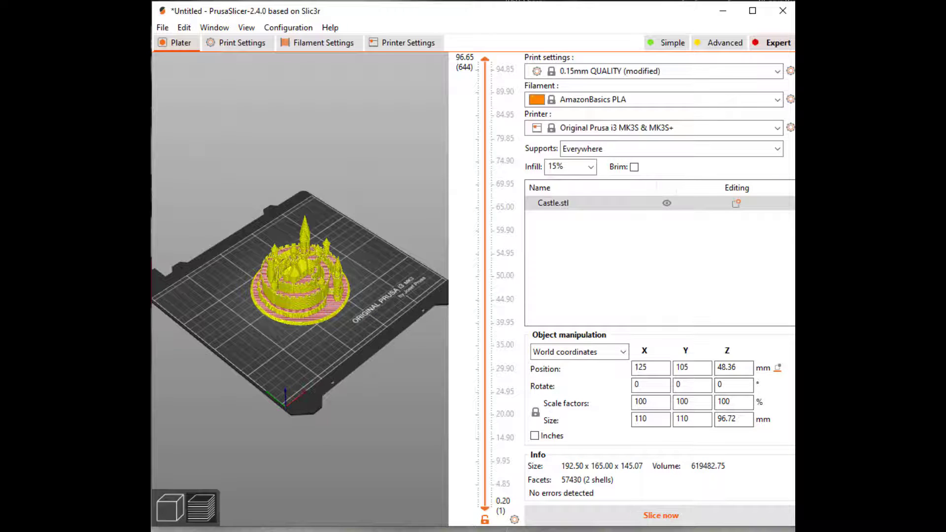
pyautogui.click(661, 515)
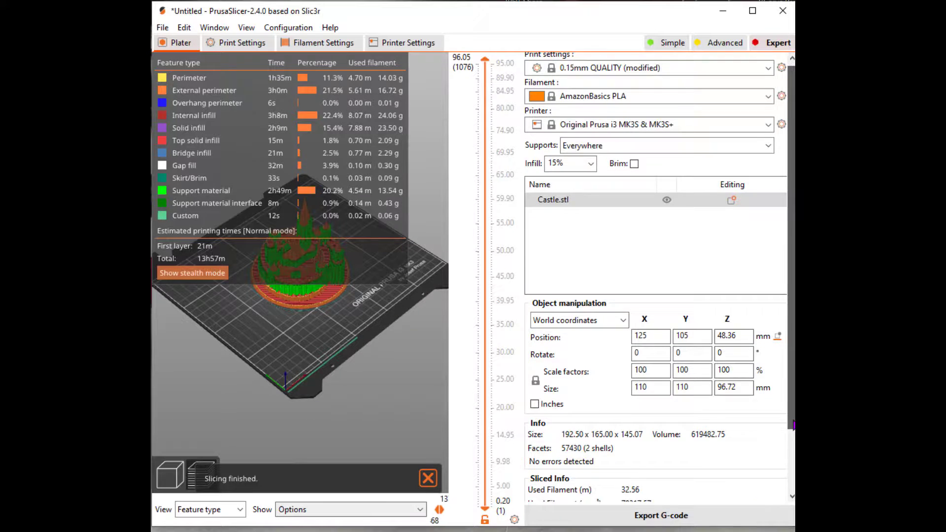
# Scroll the right panel to review the Sliced Info filament, cost and stealth-mode estimates.
pyautogui.scroll(-3)
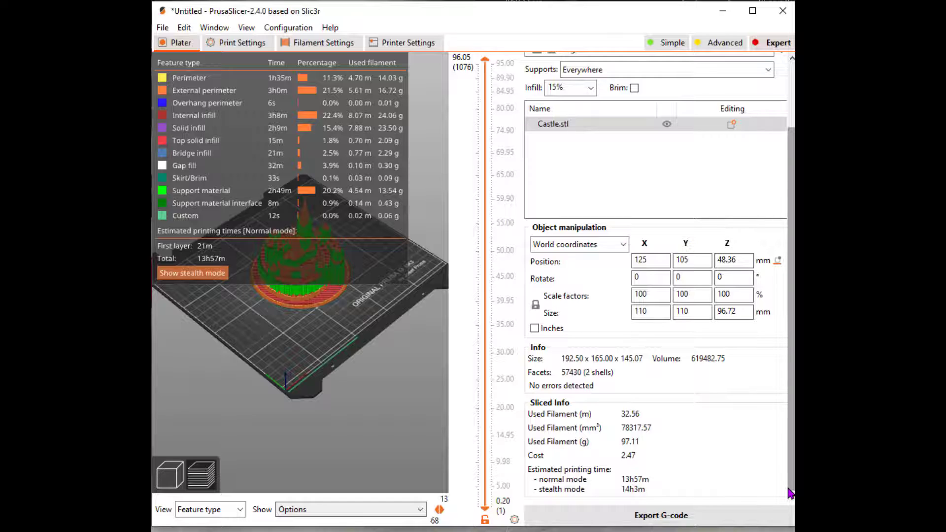
pyautogui.moveTo(786, 338)
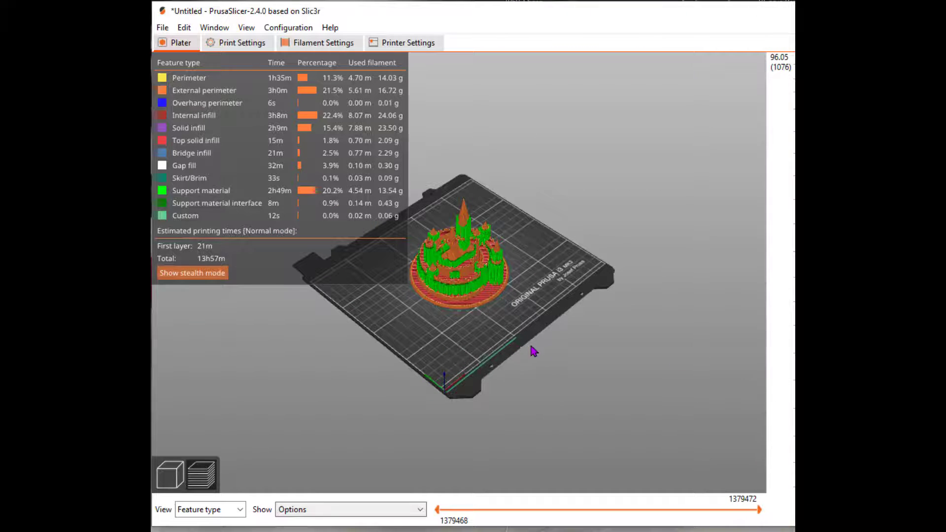
# Zoom in on the sliced brimless castle preview to inspect its layers and supports.
pyautogui.moveTo(533, 351); pyautogui.dragTo(471, 336)
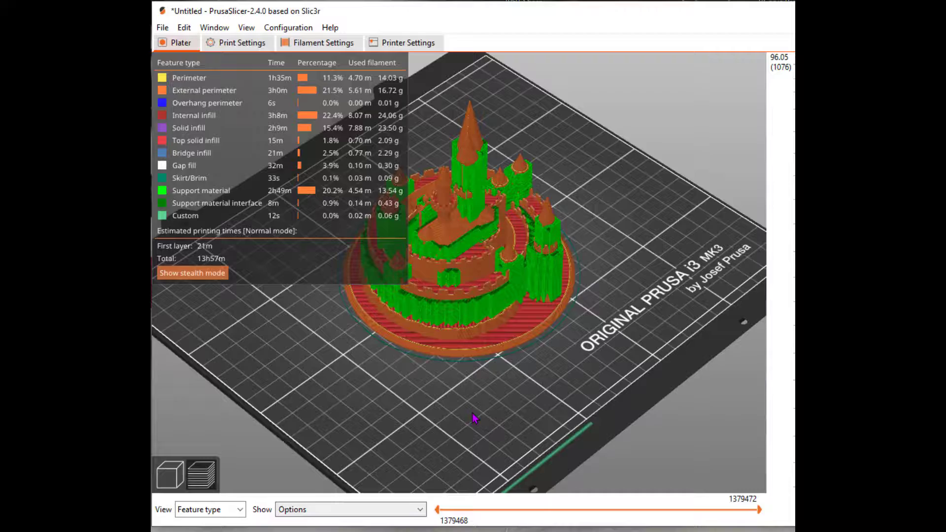
pyautogui.moveTo(477, 416); pyautogui.dragTo(476, 392)
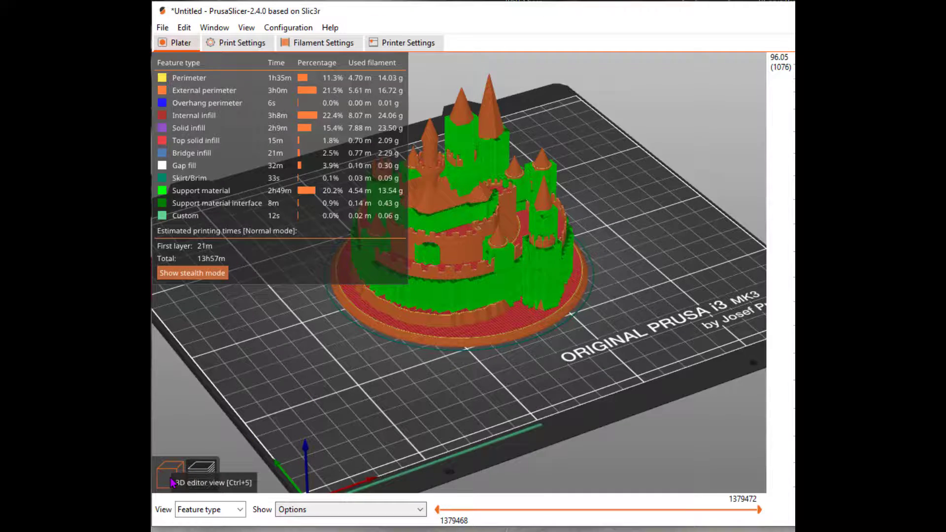
# Switch back to the 3D editor view and restore the settings sidebar.
pyautogui.click(169, 470)
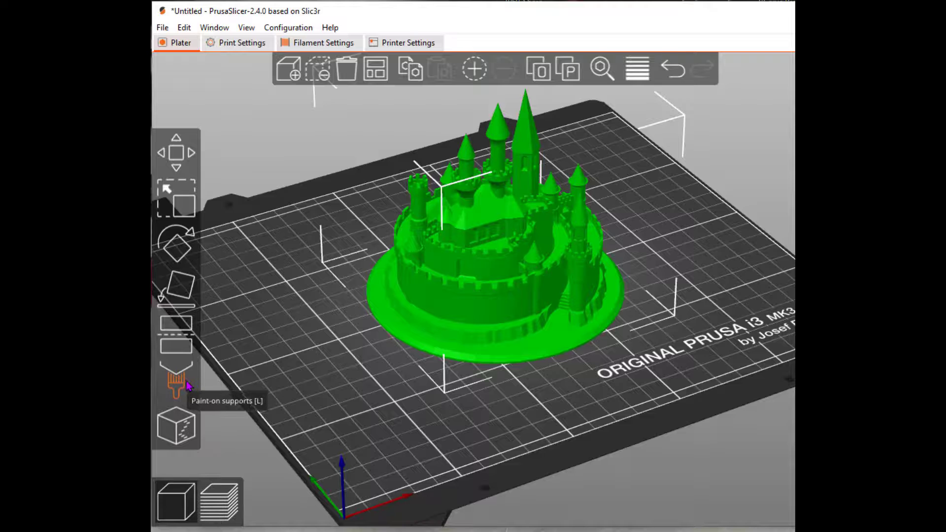
pyautogui.click(175, 380)
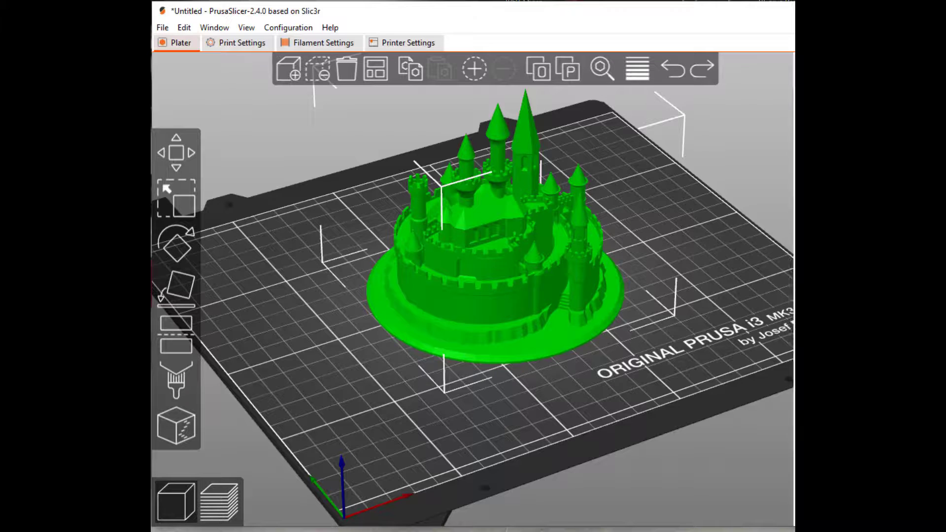
pyautogui.click(774, 43)
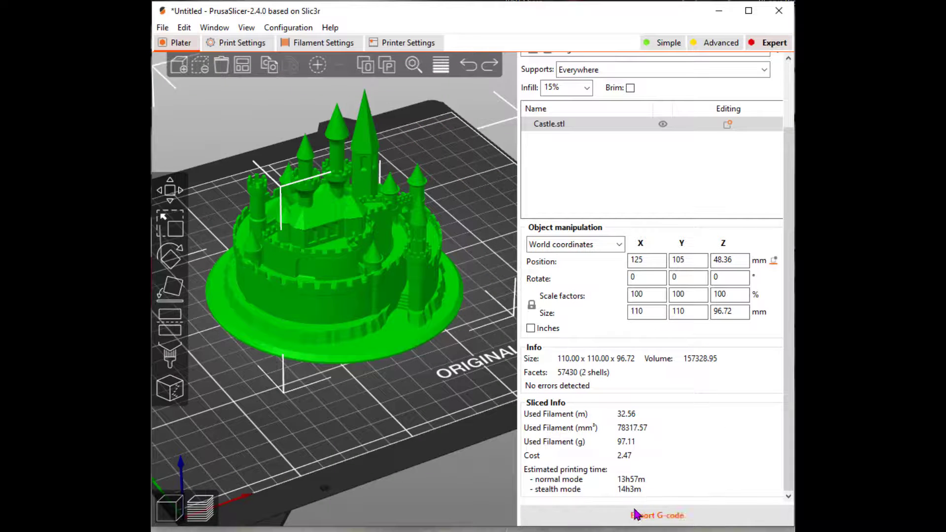
# Start exporting Castle_0.15mm_PLA_MK3S_13h57m.gcode and browse to Local Disk (C:).
pyautogui.click(657, 515)
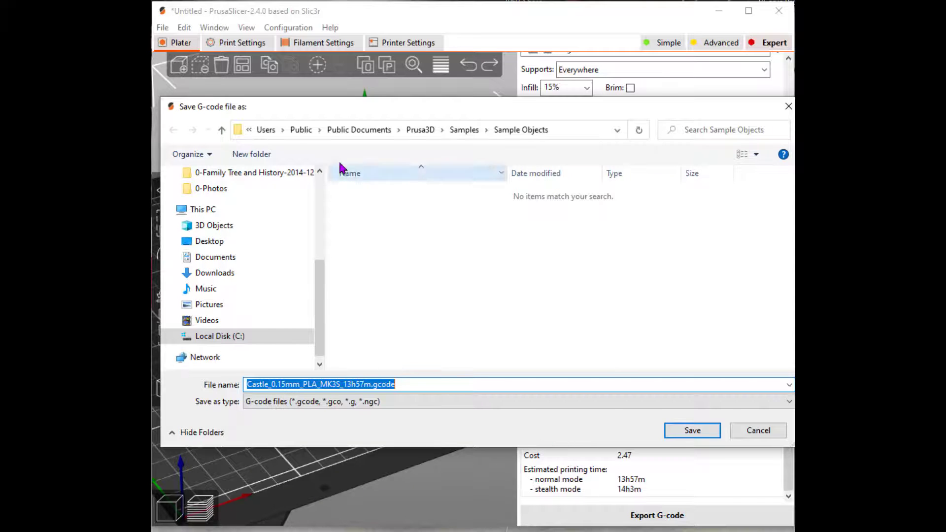
pyautogui.click(220, 336)
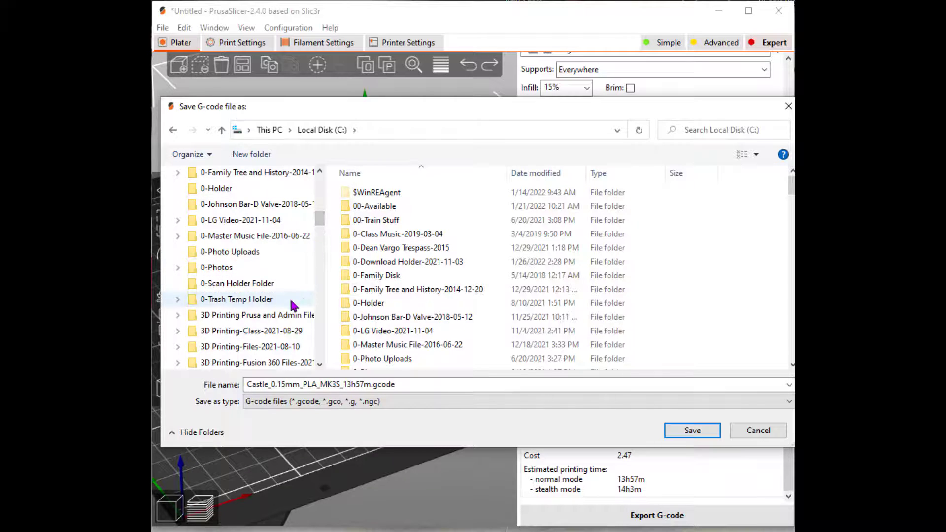
# Navigate into 3D Printing-Files-2021-08-10, then 0-Bookmark Print Directory-2021-11-30, naming Castle_2022-01-26_13h57m.gcode.
pyautogui.doubleClick(249, 346)
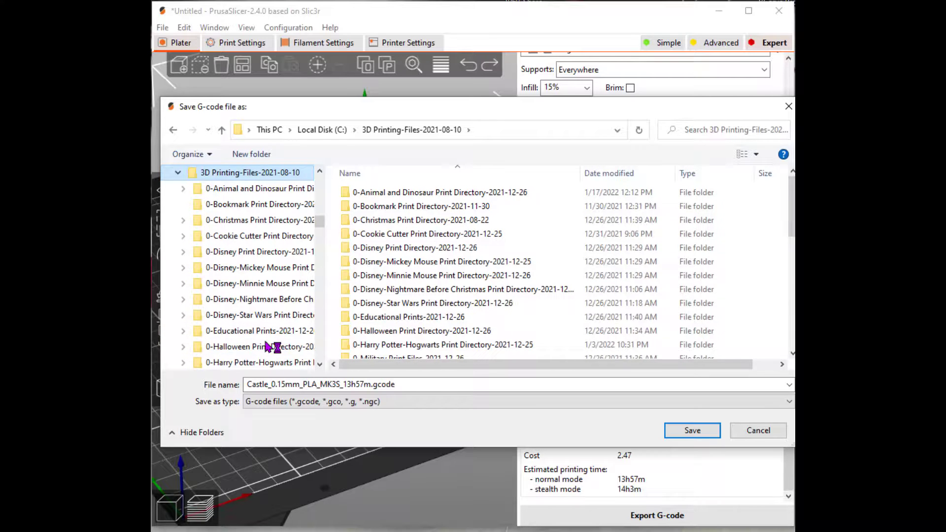
pyautogui.click(421, 206)
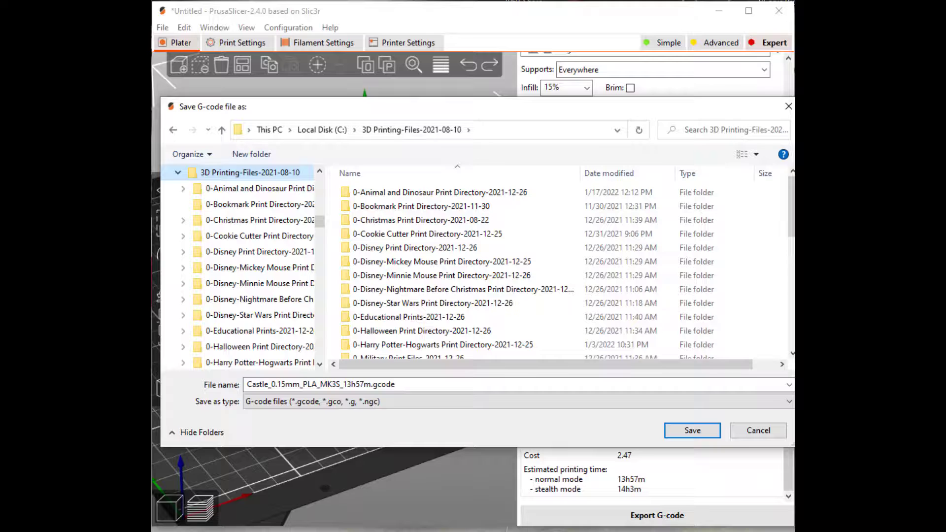
pyautogui.click(432, 303)
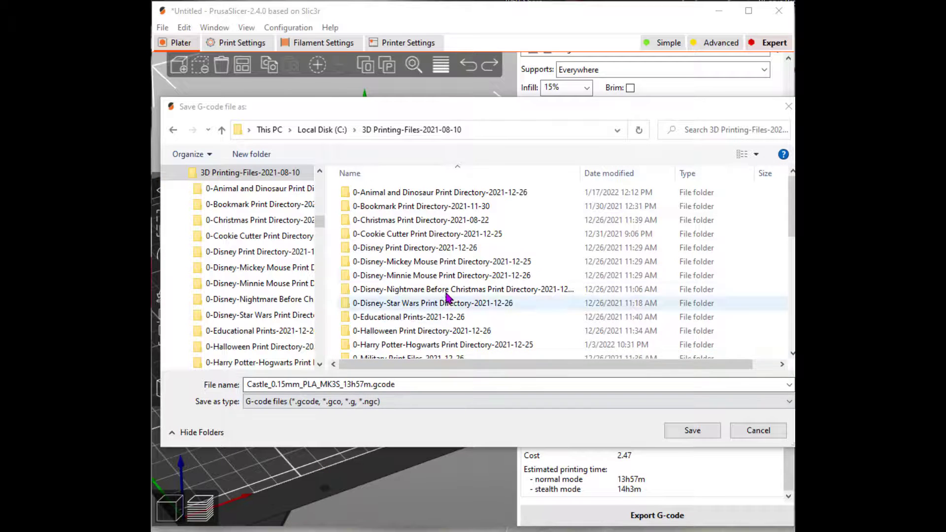
pyautogui.click(440, 275)
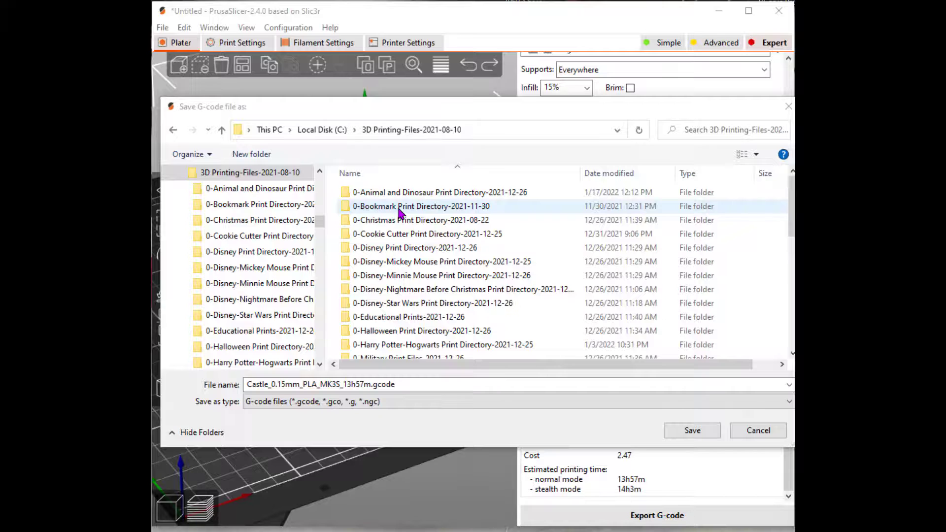
pyautogui.doubleClick(421, 206)
pyautogui.write('2022-01-26')
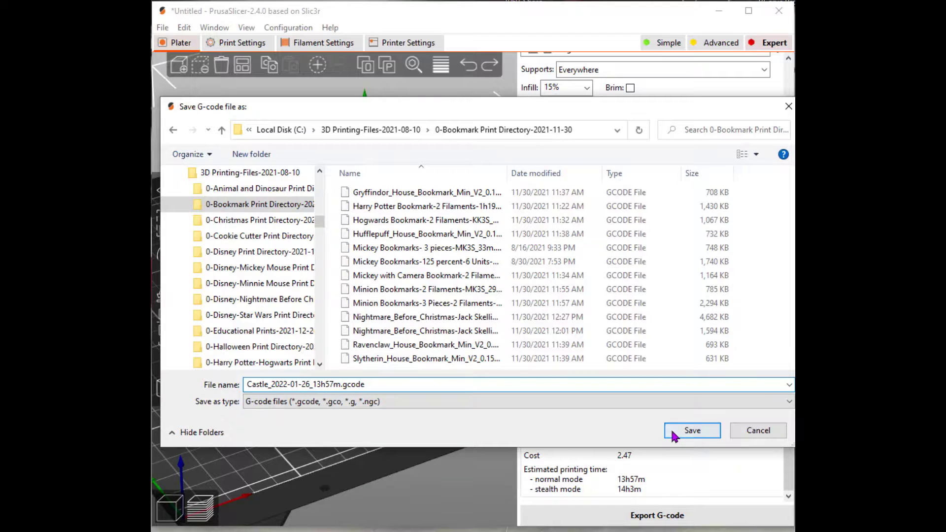
# Save the G-code into the bookmark folder and begin File > Save Project as.
pyautogui.click(691, 431)
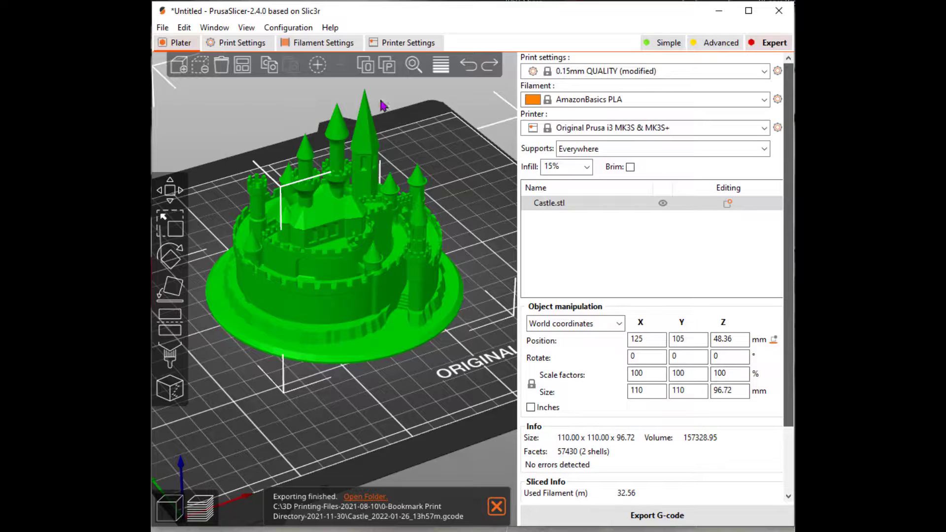
pyautogui.click(161, 27)
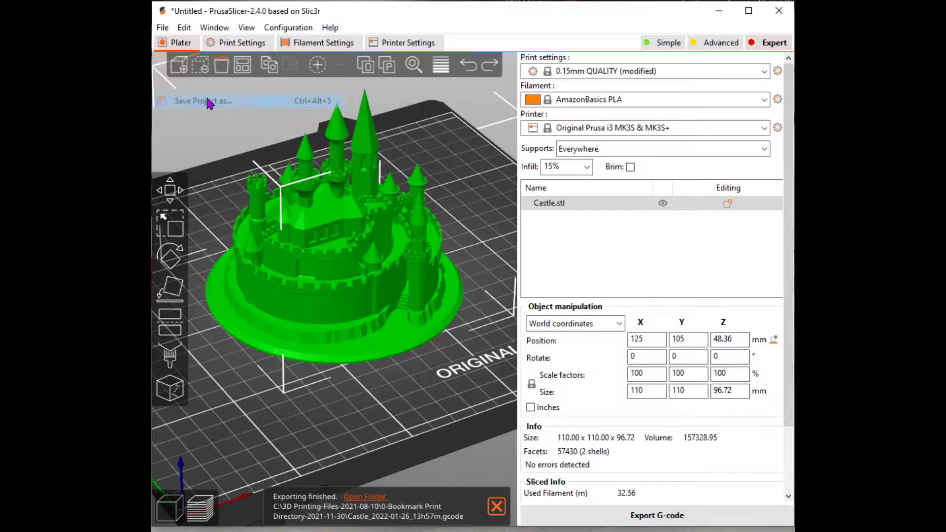
pyautogui.click(203, 100)
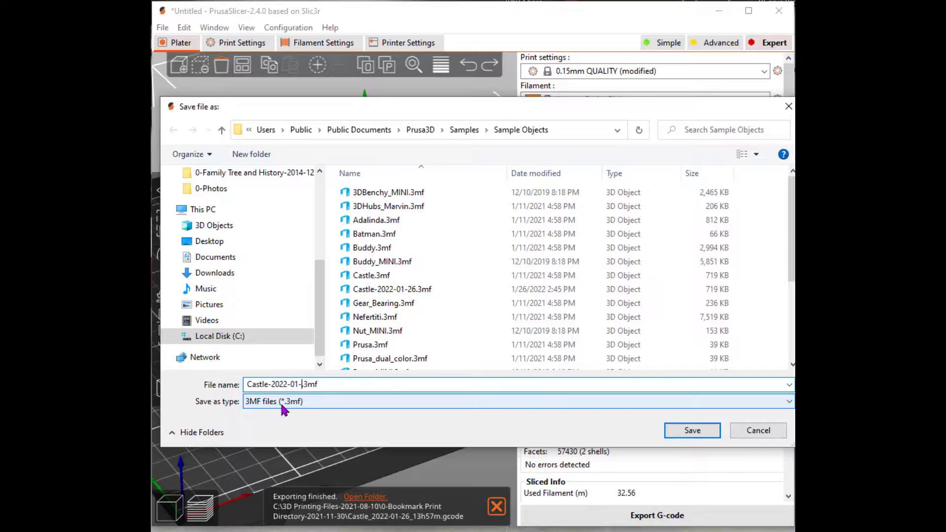
# Complete the project name as Castle-2022-01-26C and save the 3MF.
pyautogui.write('26C')
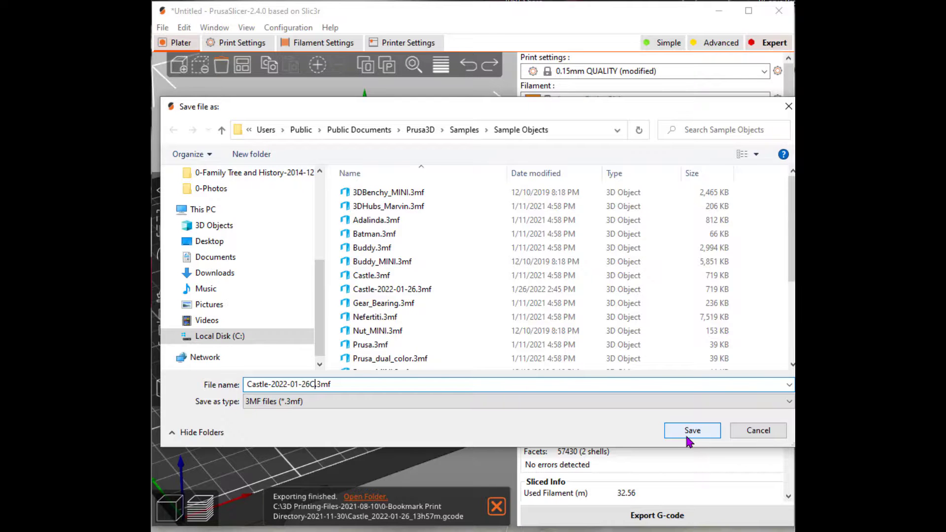
pyautogui.click(692, 430)
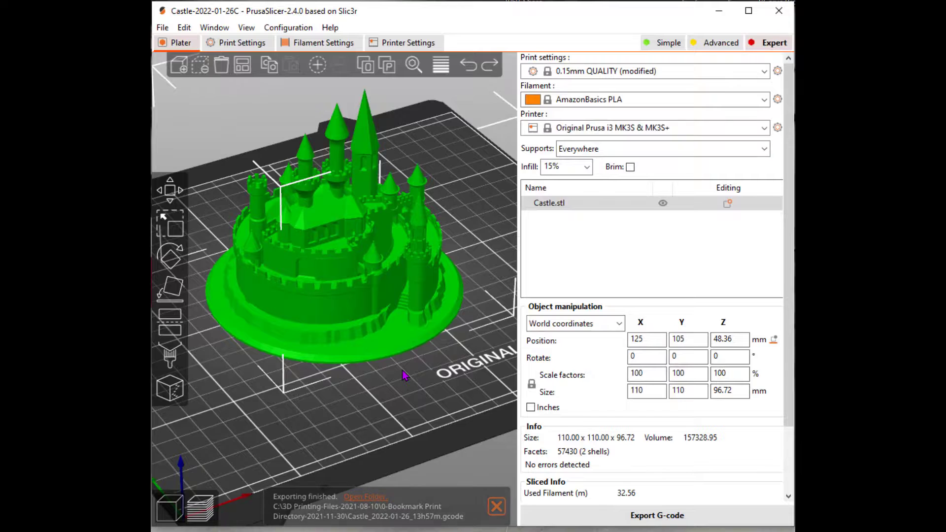